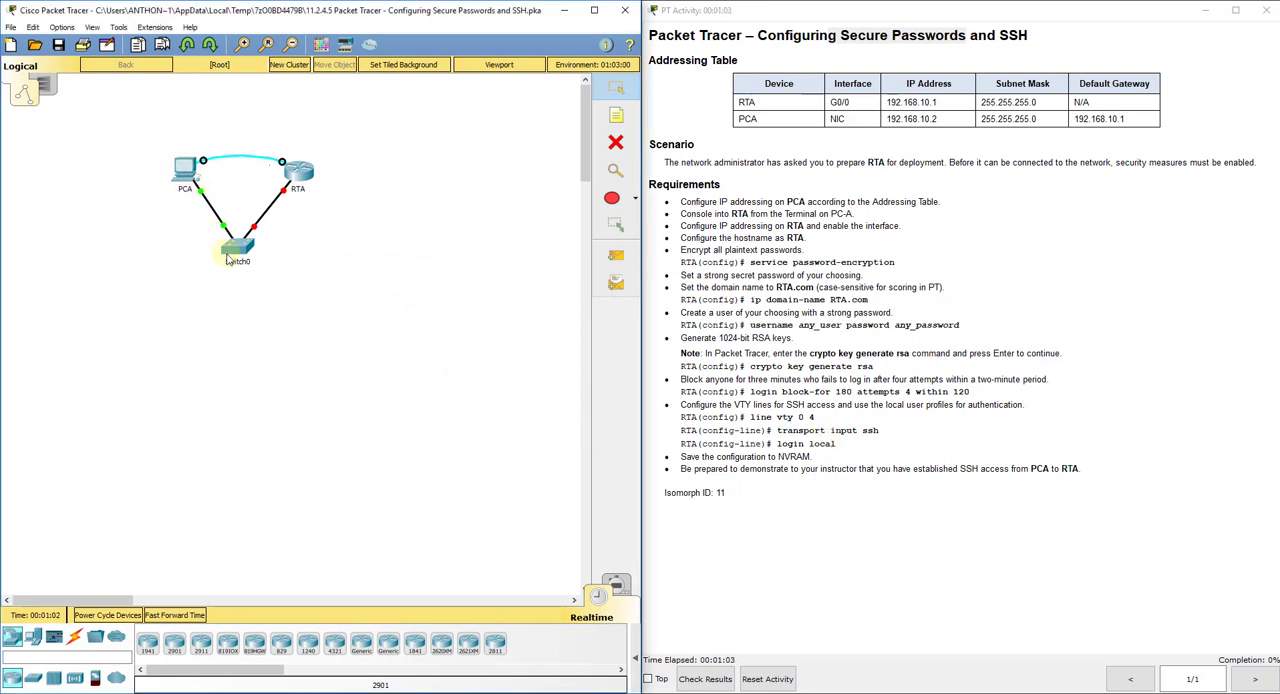
{"action": "mouse_move", "coordinate": [292, 292]}
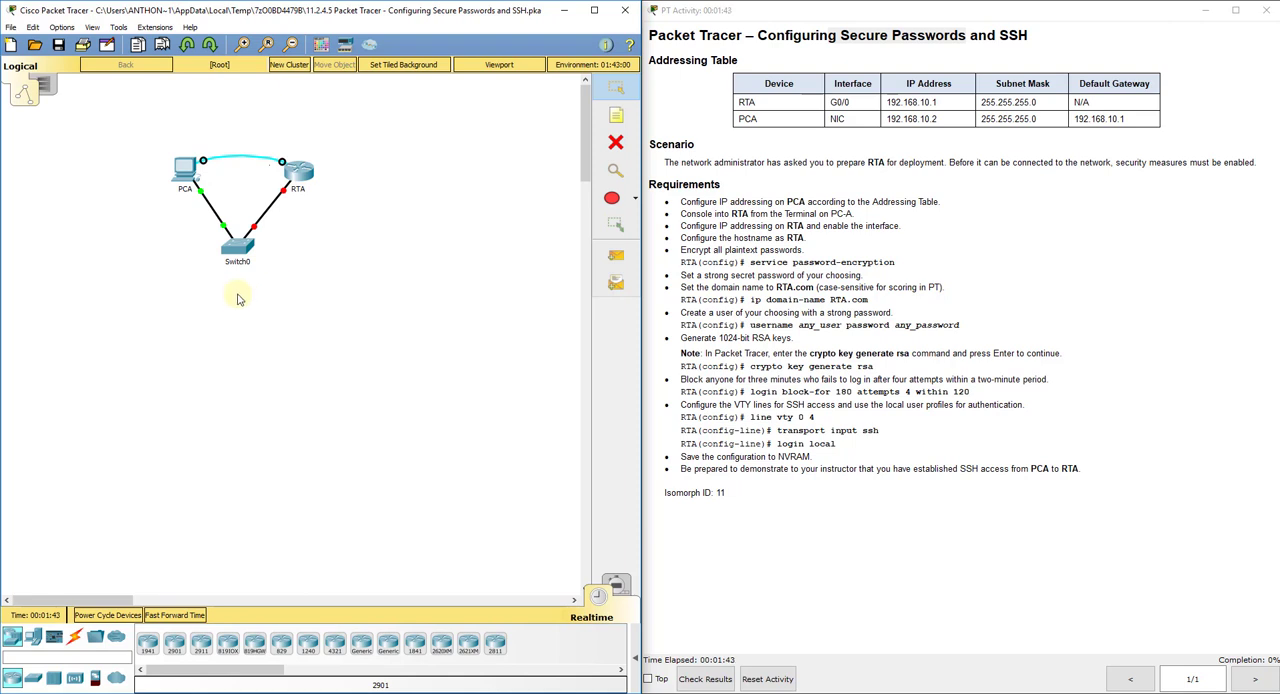
{"action": "mouse_move", "coordinate": [264, 364]}
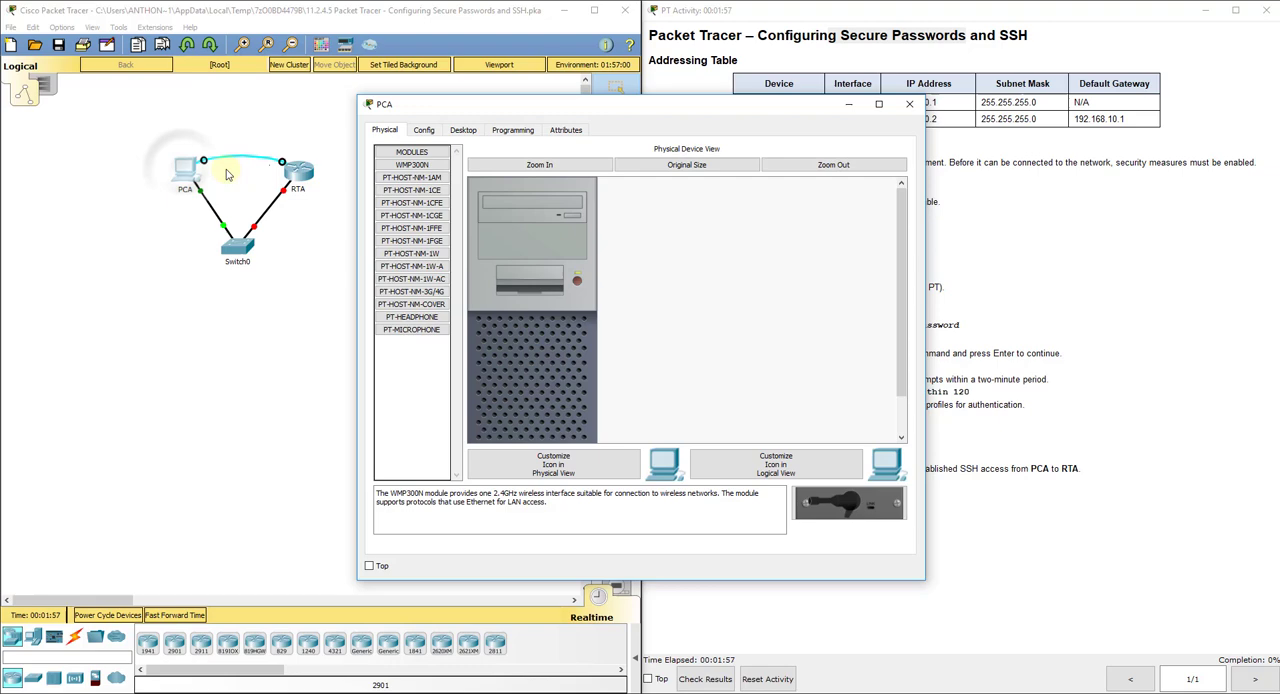
Give PCA static IP 192.168.10.2, mask 255.255.255.0, gateway 192.168.10.1 in IP Configuration
{"action": "left_click", "coordinate": [464, 128]}
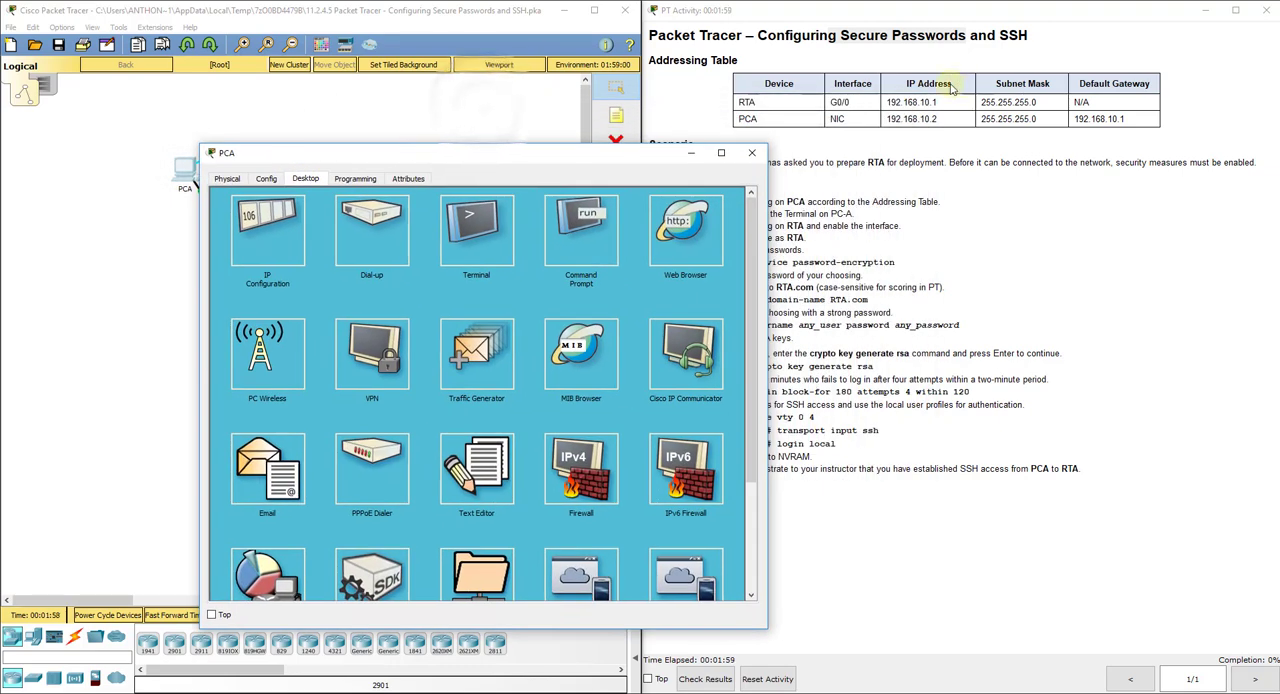
{"action": "left_click", "coordinate": [268, 230]}
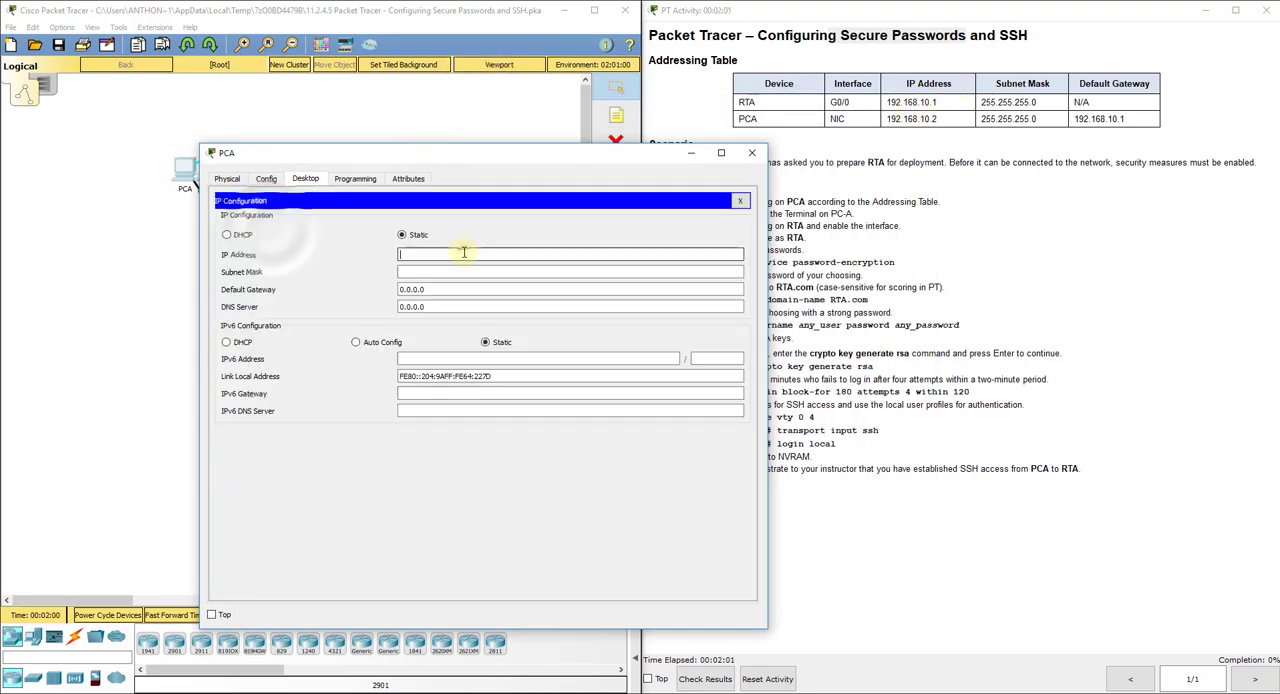
{"action": "type", "text": "192.168.10.2"}
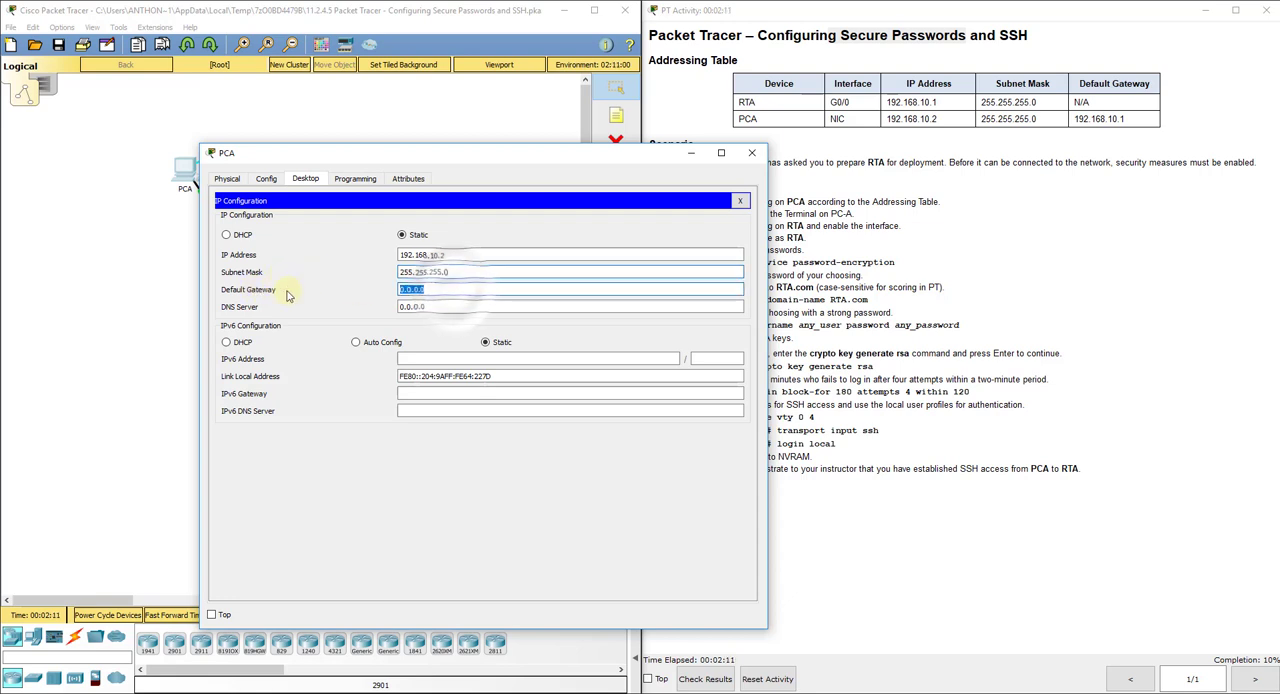
{"action": "type", "text": "192.168.10.1"}
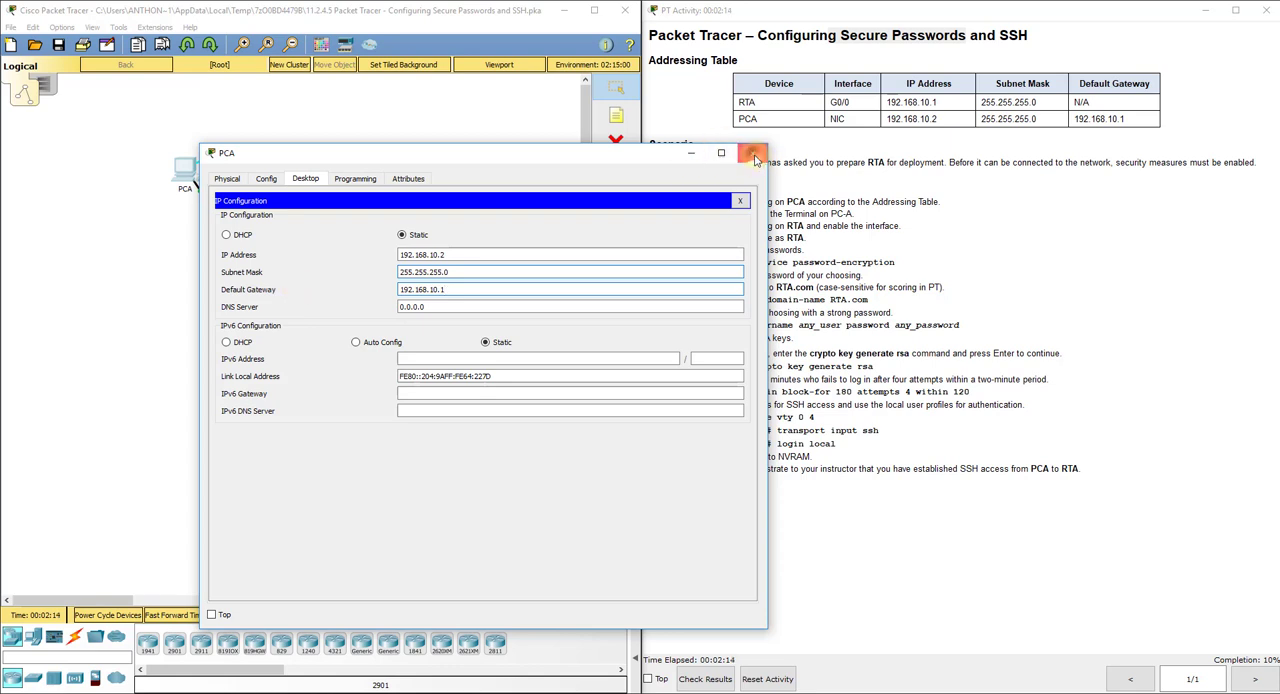
{"action": "left_click", "coordinate": [754, 152]}
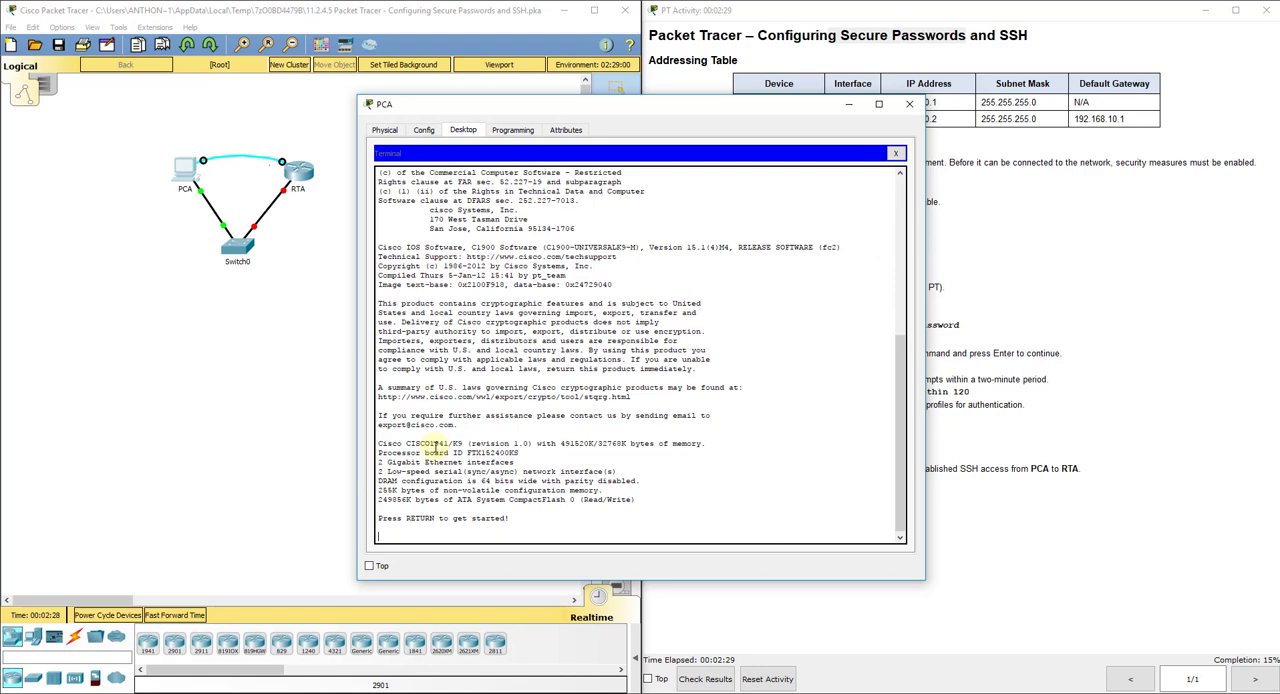
Enter privileged then global config mode and name the router RTA
{"action": "key", "text": "Return"}
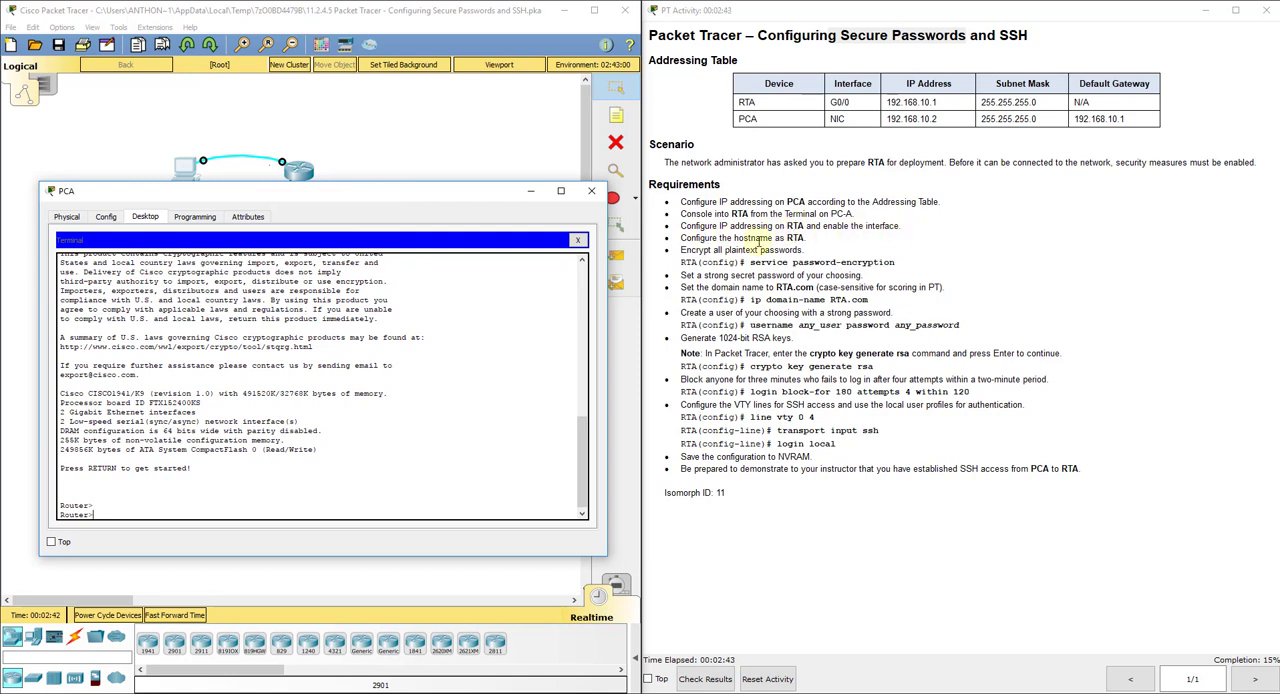
{"action": "type", "text": "en"}
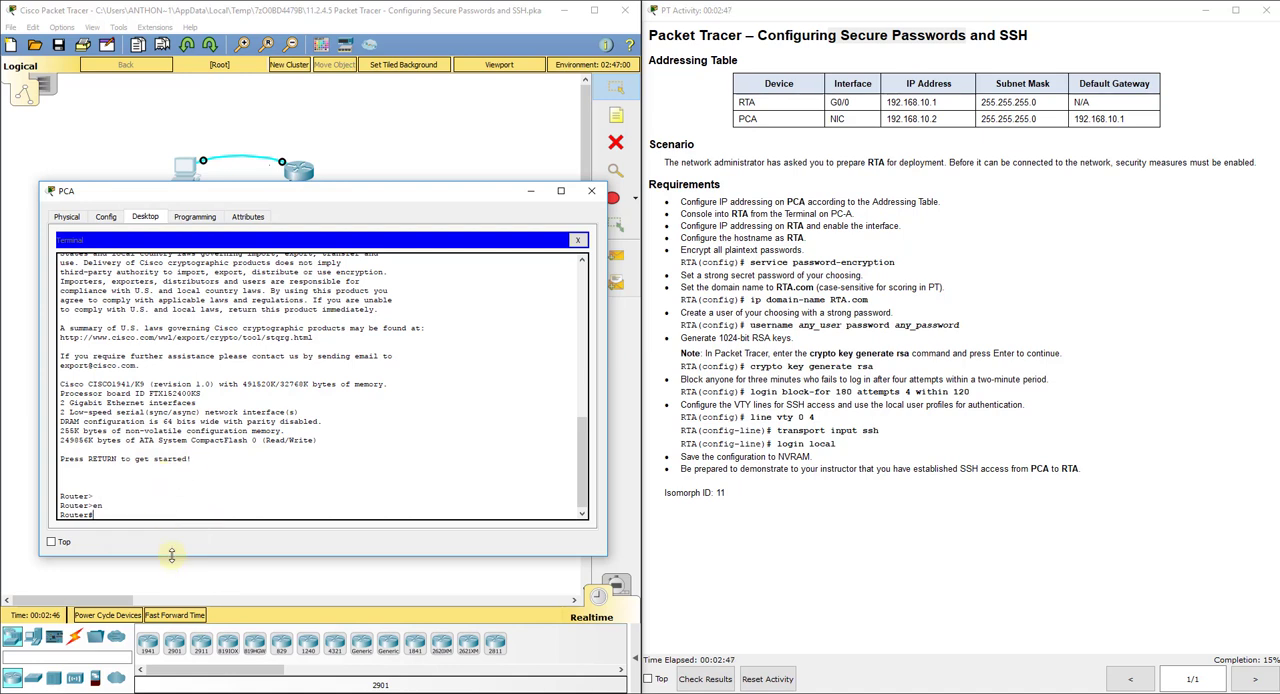
{"action": "type", "text": "config t"}
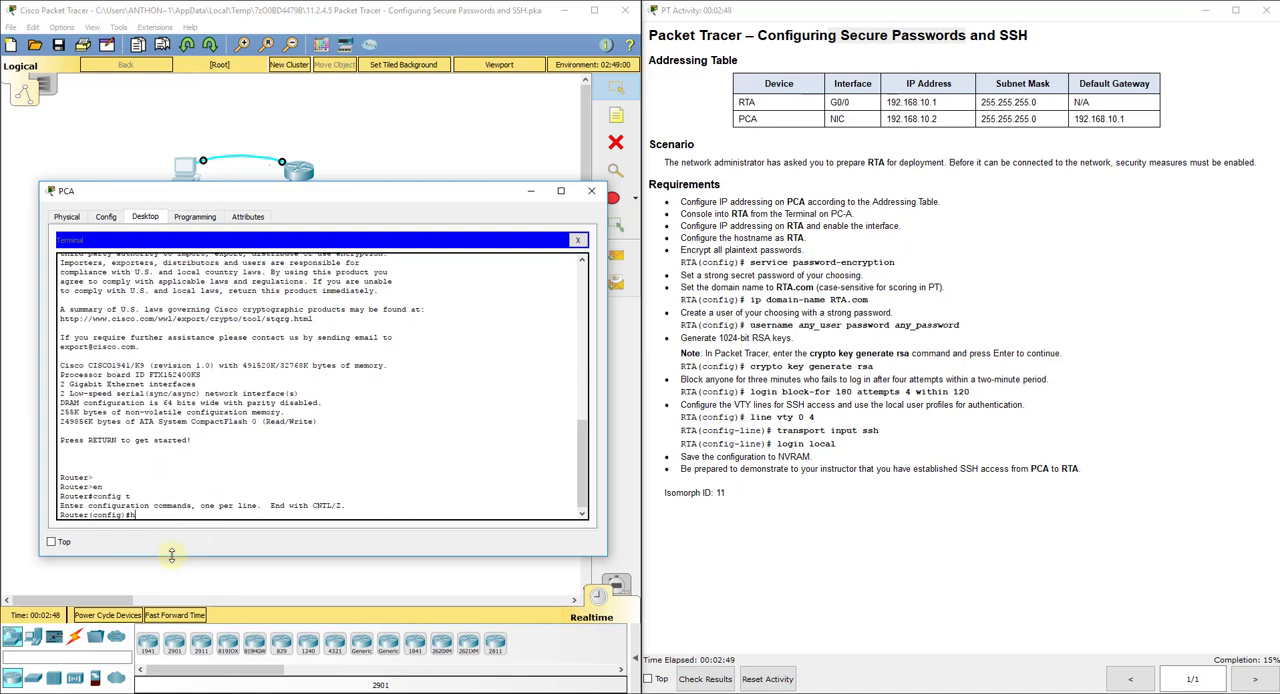
{"action": "type", "text": "hostname RTA"}
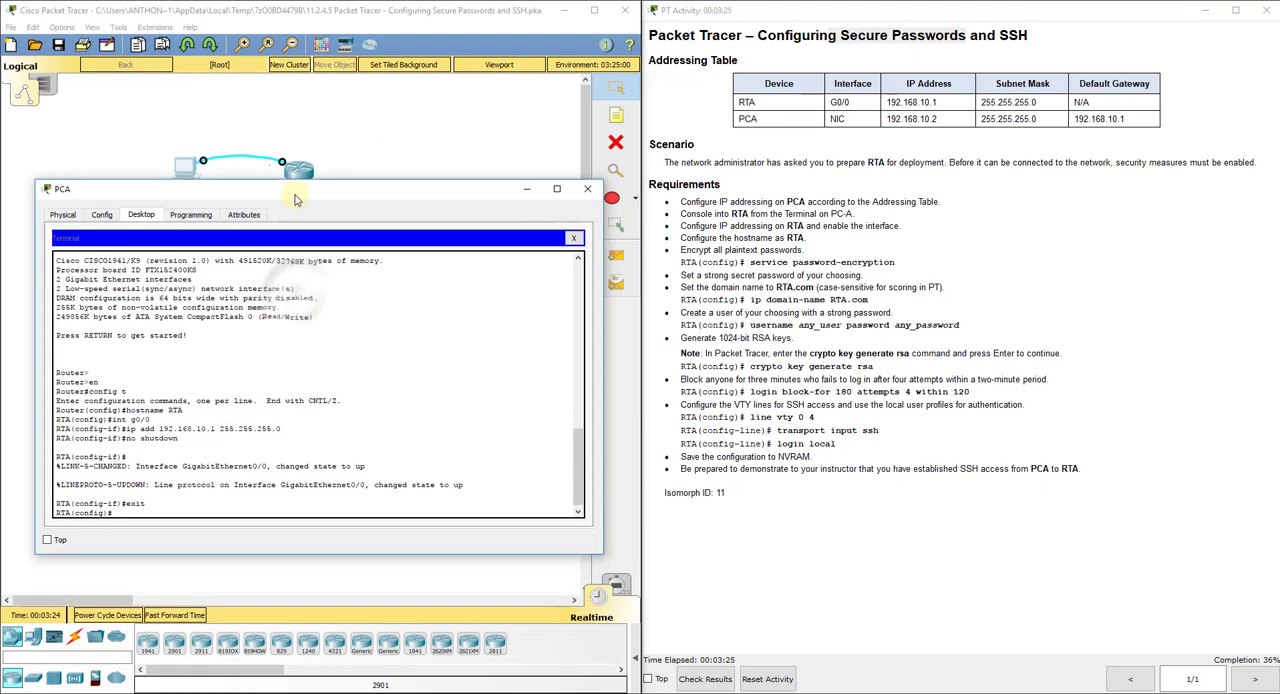
{"action": "mouse_move", "coordinate": [1108, 578]}
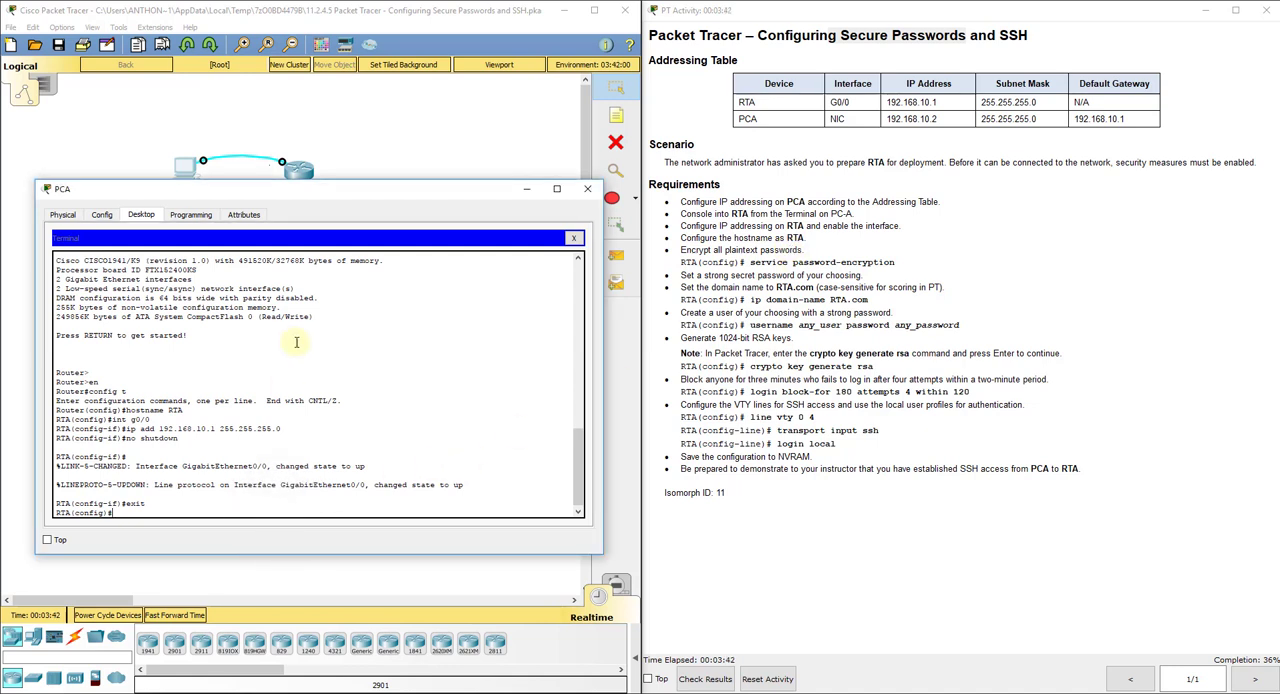
Enable service password-encryption on RTA
{"action": "type", "text": "servi"}
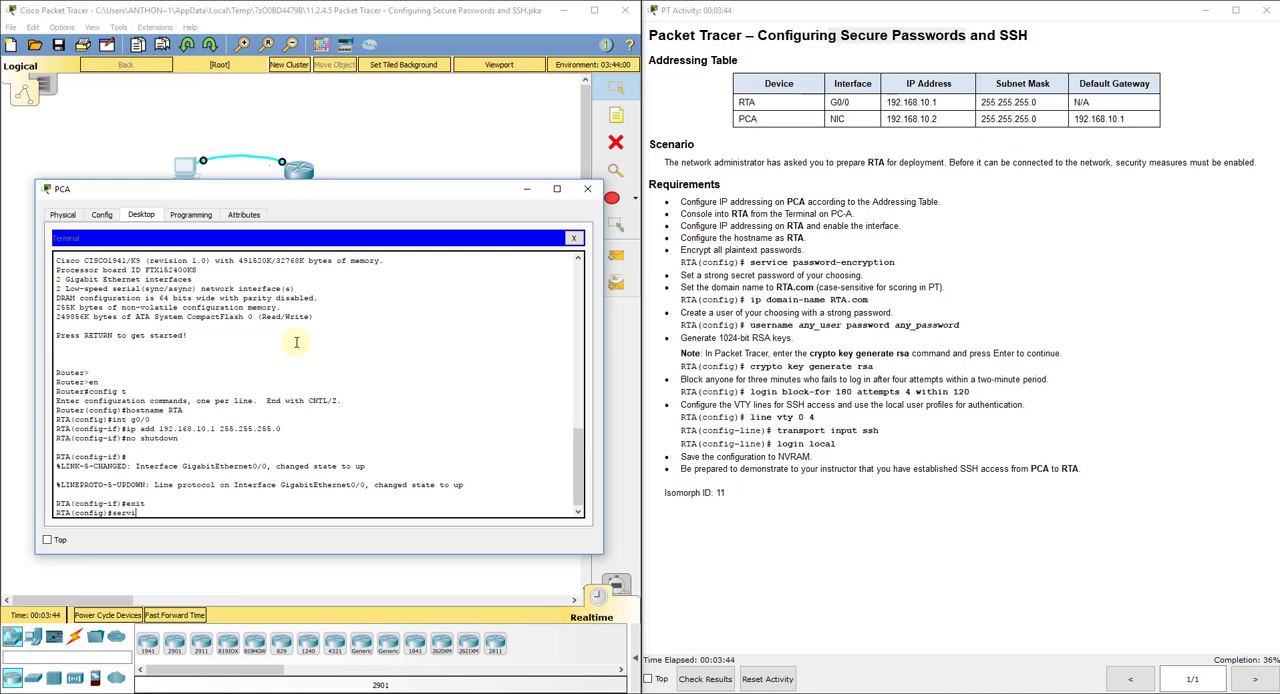
{"action": "type", "text": "service p"}
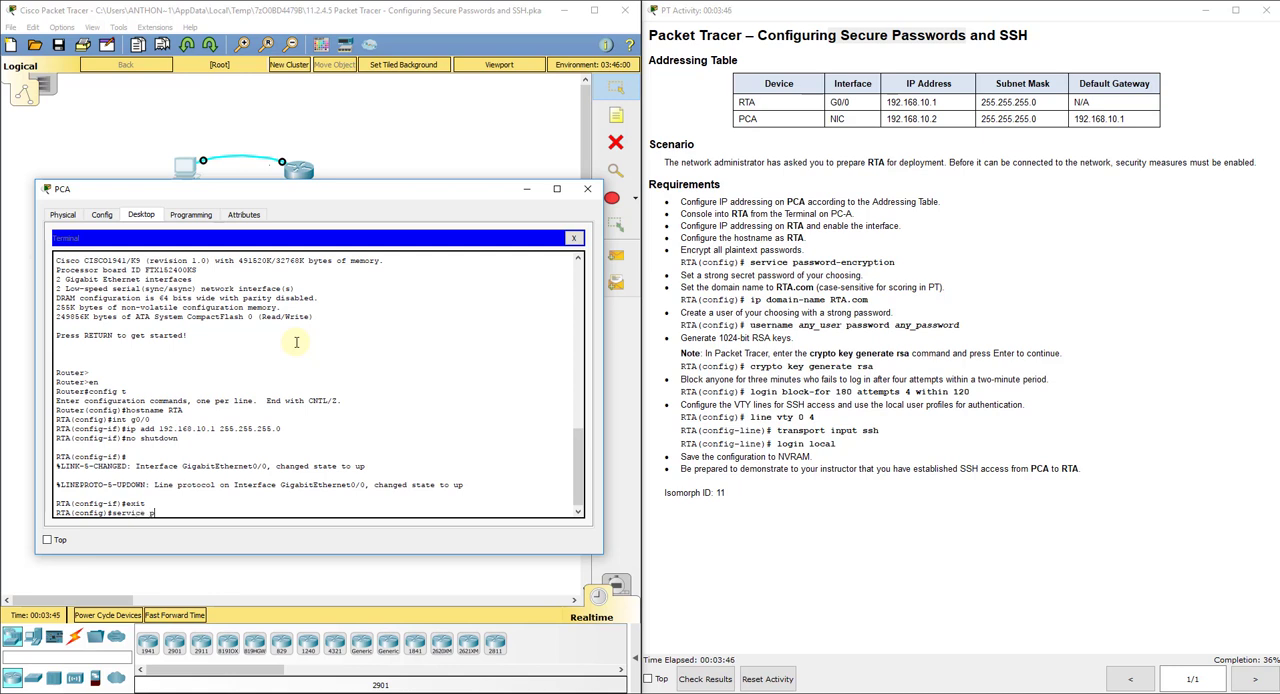
{"action": "type", "text": "assword-enr"}
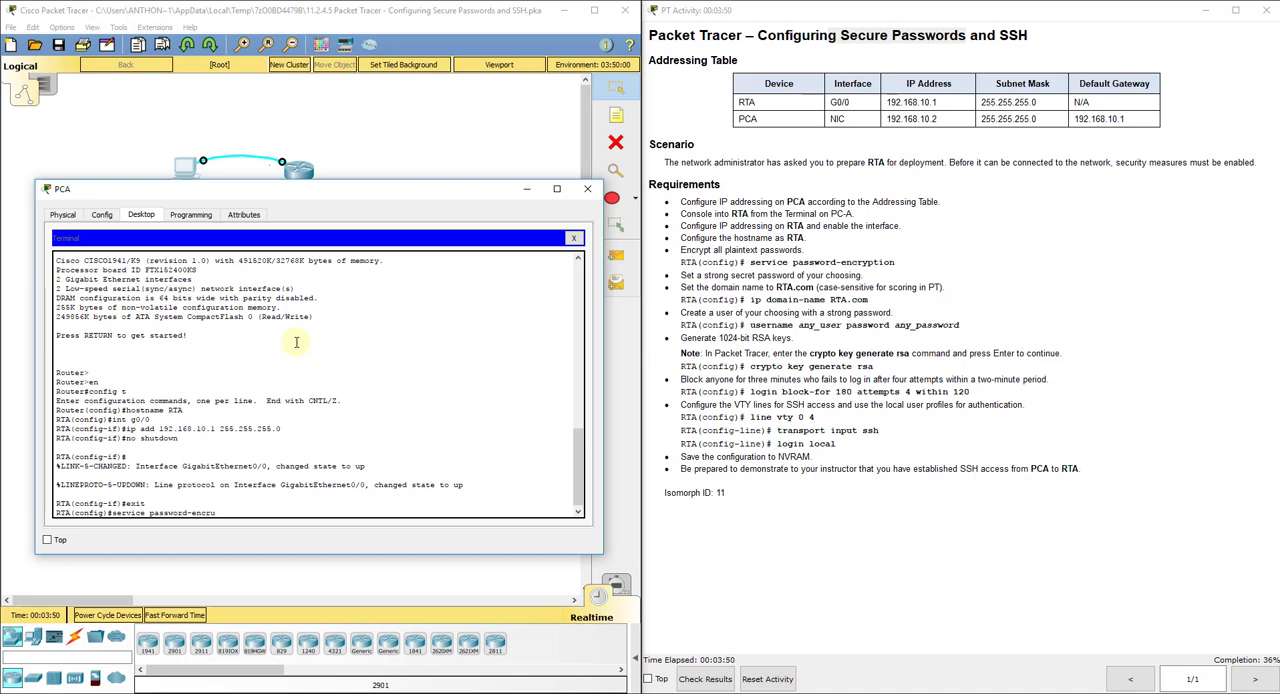
{"action": "key", "text": "Return"}
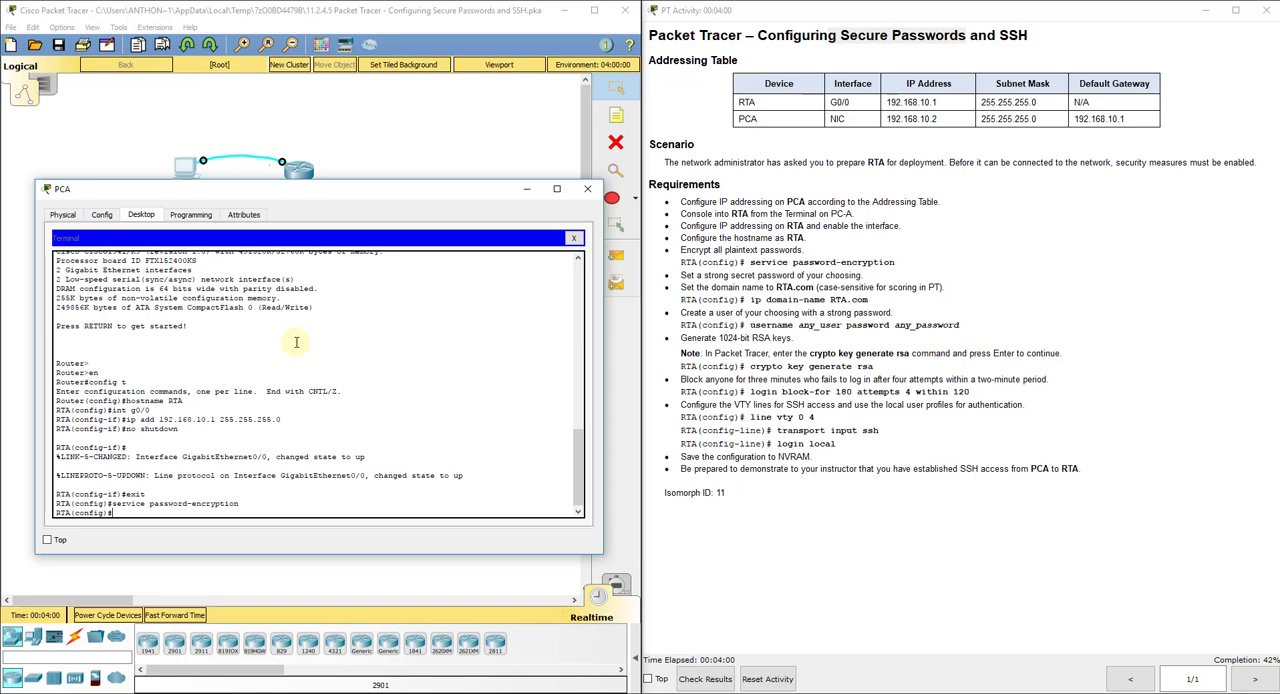
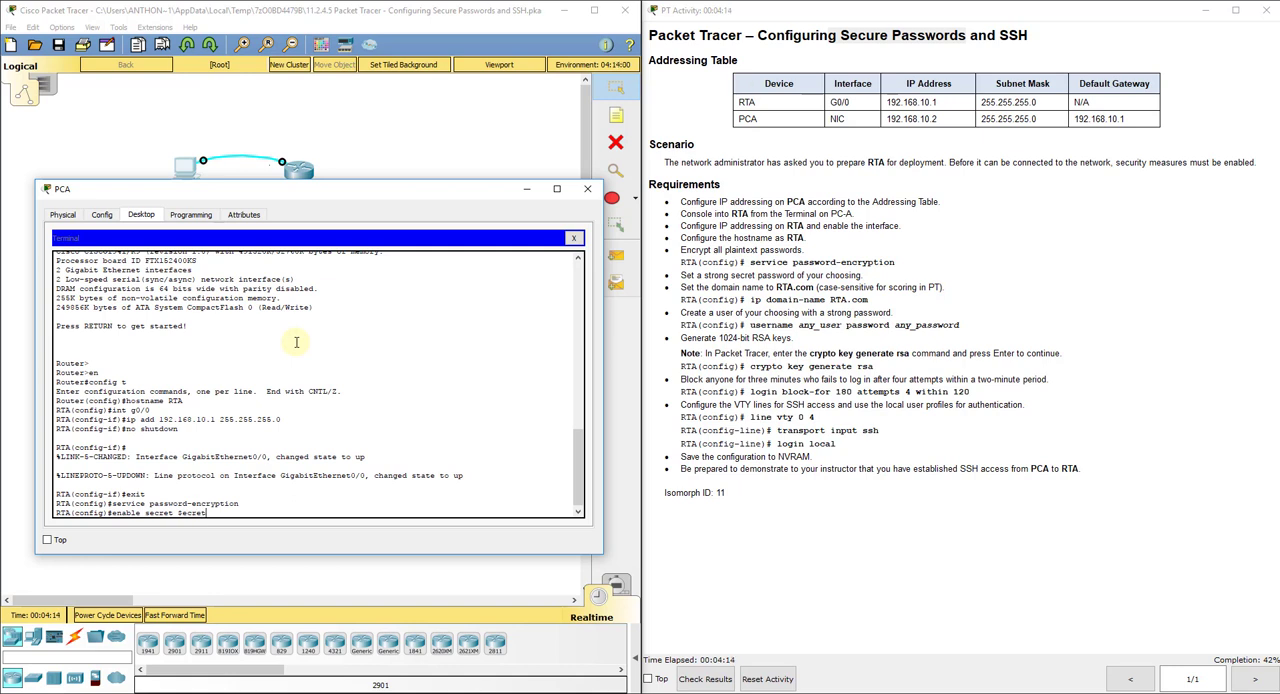
Set an enable secret password for privileged mode
{"action": "key", "text": "Return"}
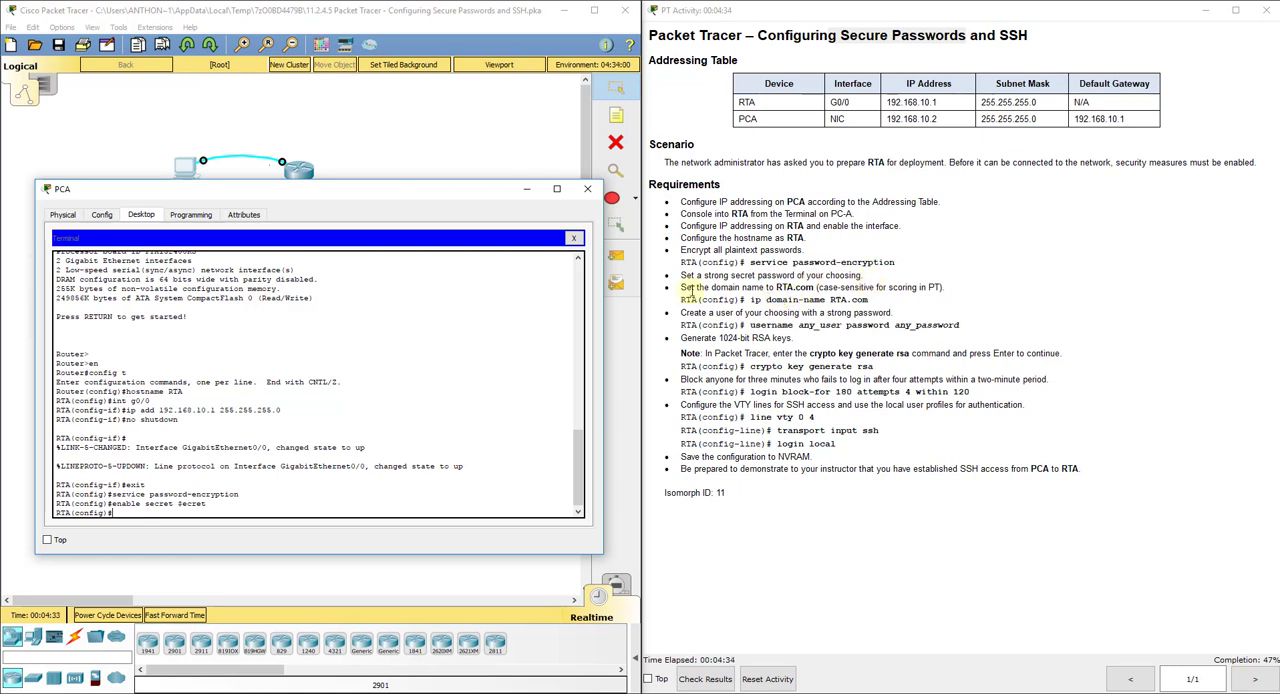
Set RTA's domain name to RTA.com
{"action": "left_click_drag", "start_coordinate": [680, 288], "coordinate": [1108, 470]}
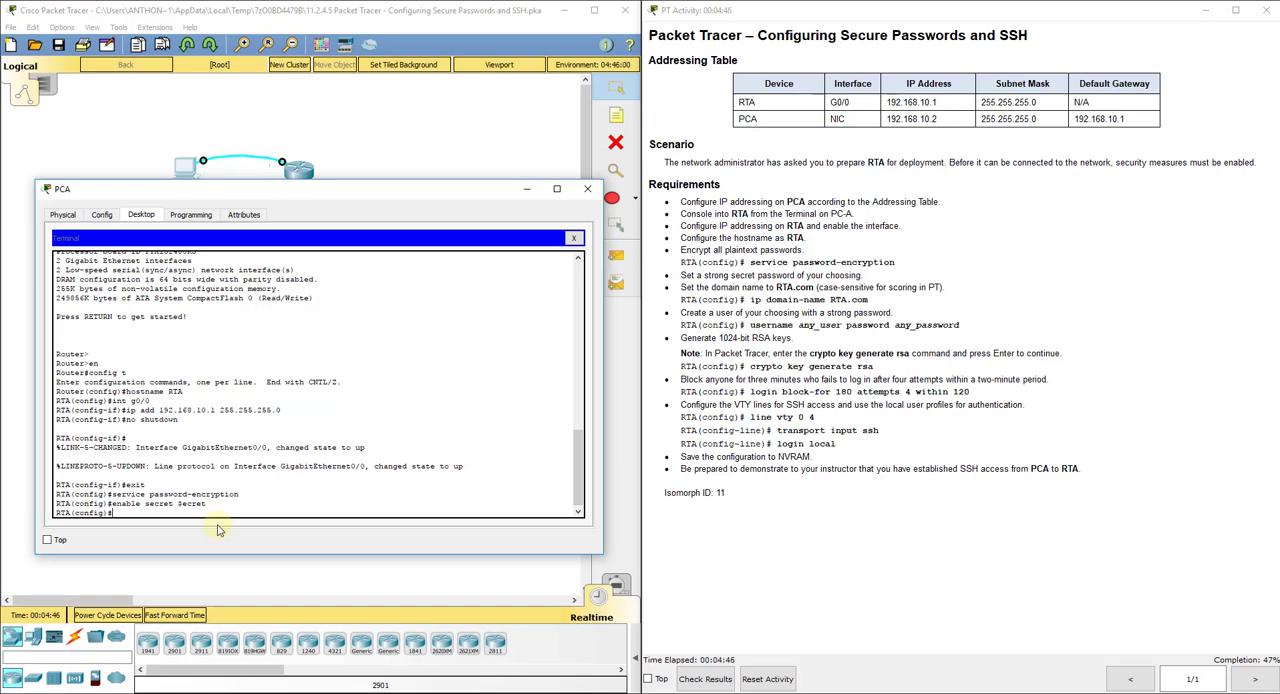
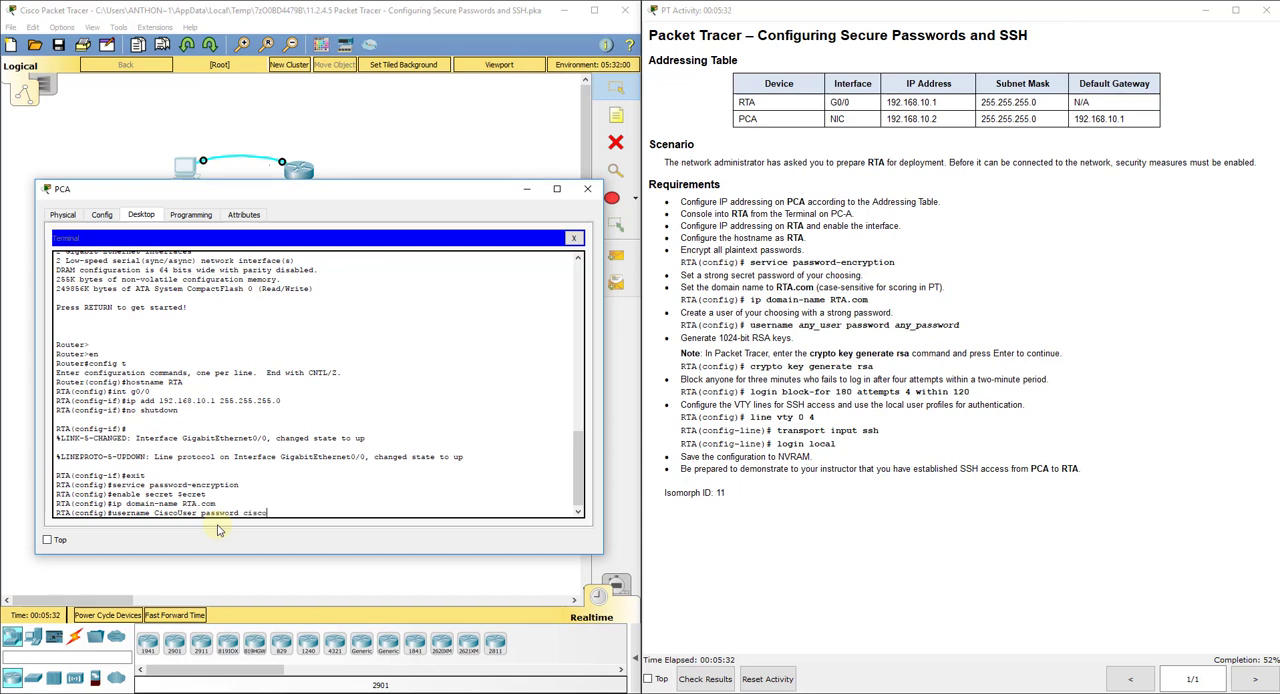
{"action": "key", "text": "Return"}
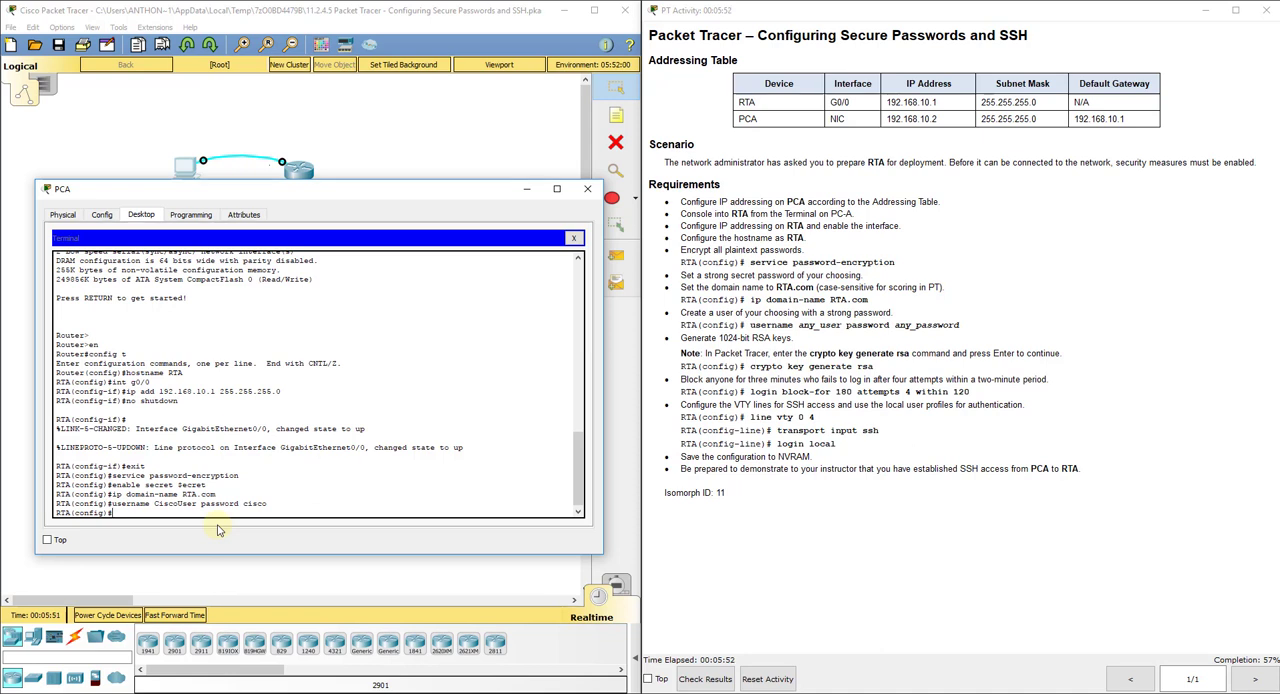
Generate 1024-bit RSA keys with crypto key generate rsa
{"action": "type", "text": "crypto key generate rsa"}
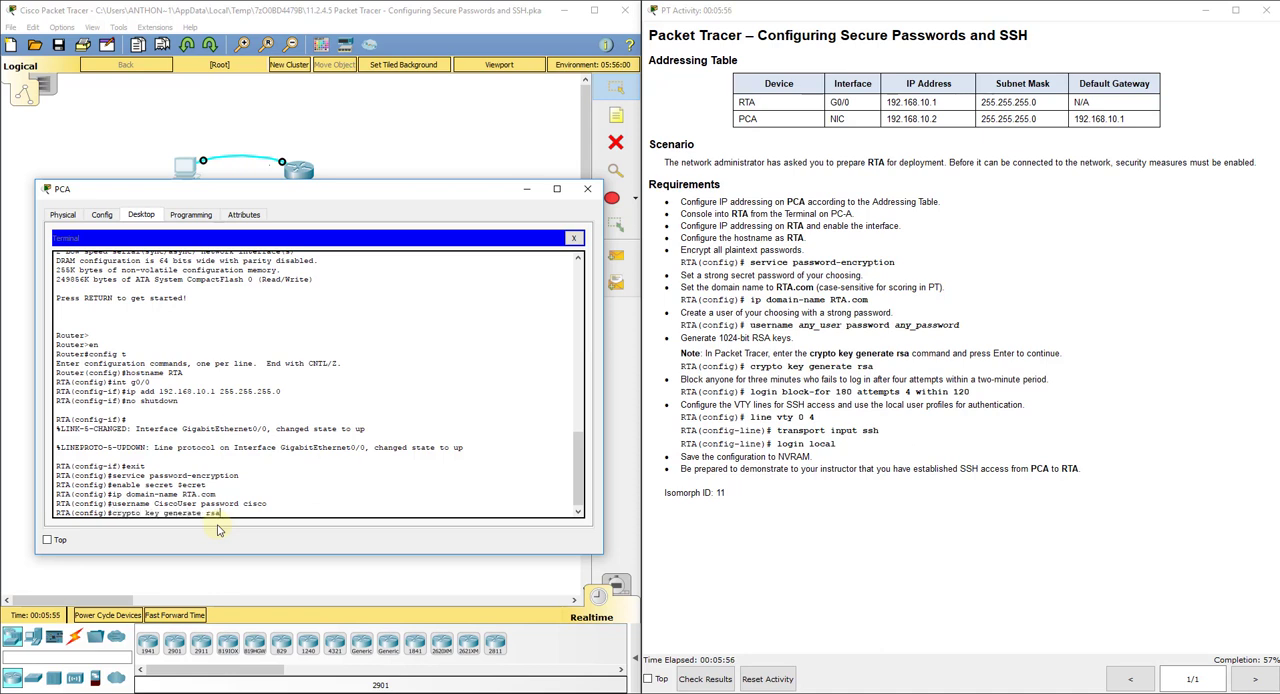
{"action": "key", "text": "Return"}
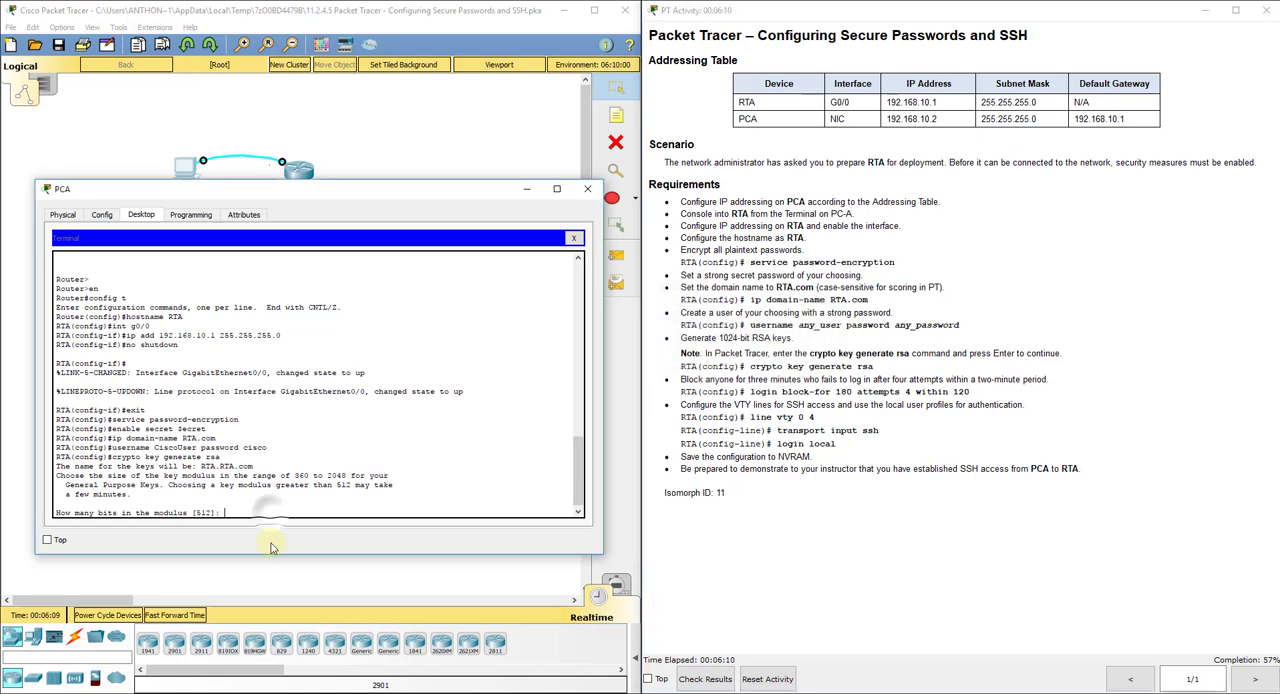
{"action": "type", "text": "102"}
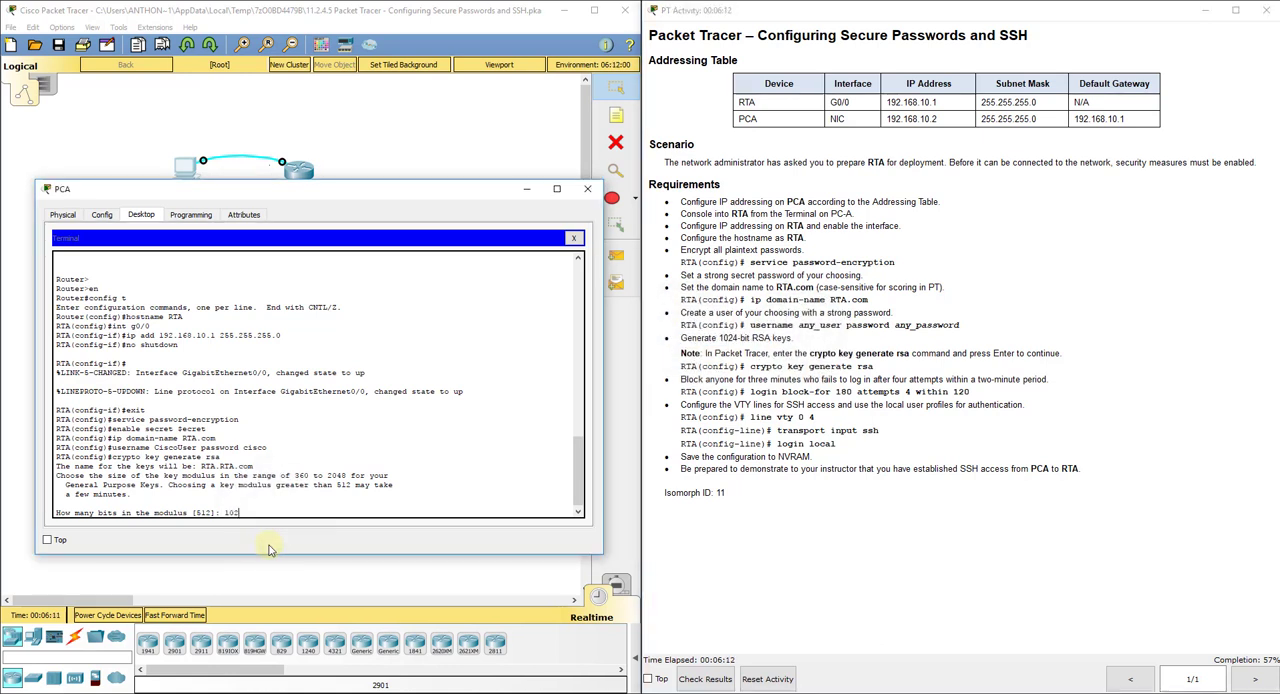
{"action": "type", "text": "1024"}
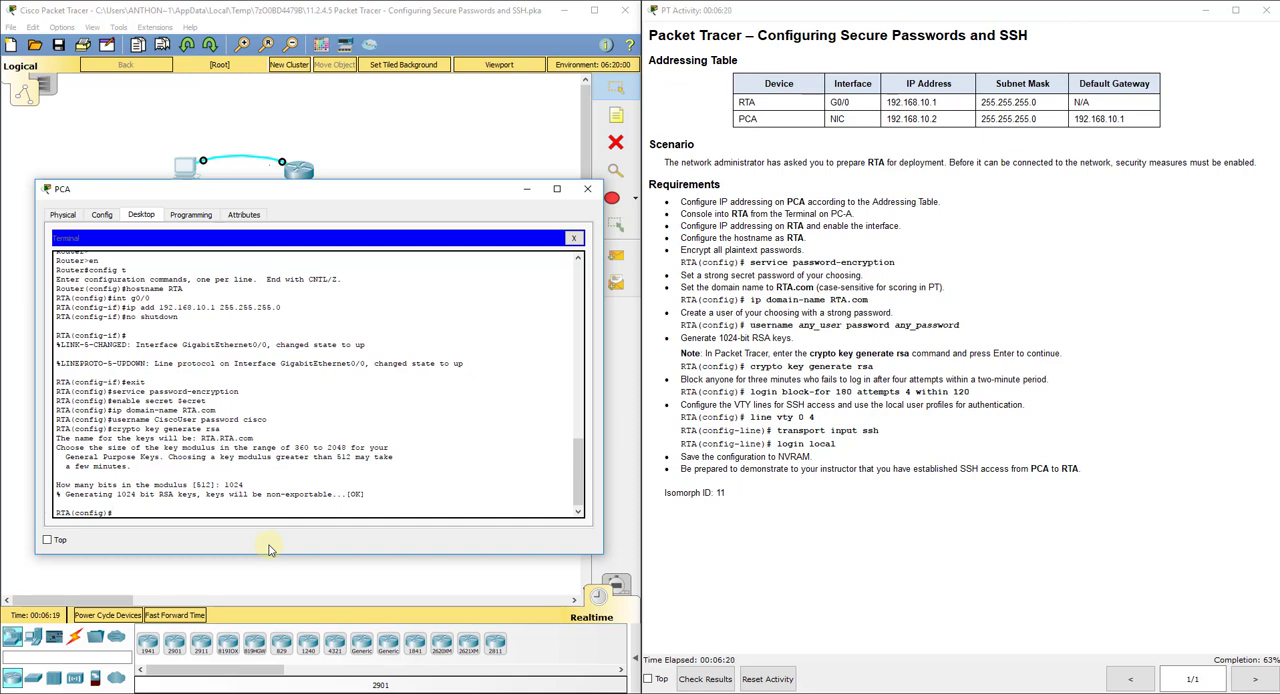
Enter login block for 180 seconds after 4 attempts within 120 (rejected as typed)
{"action": "type", "text": "login block for"}
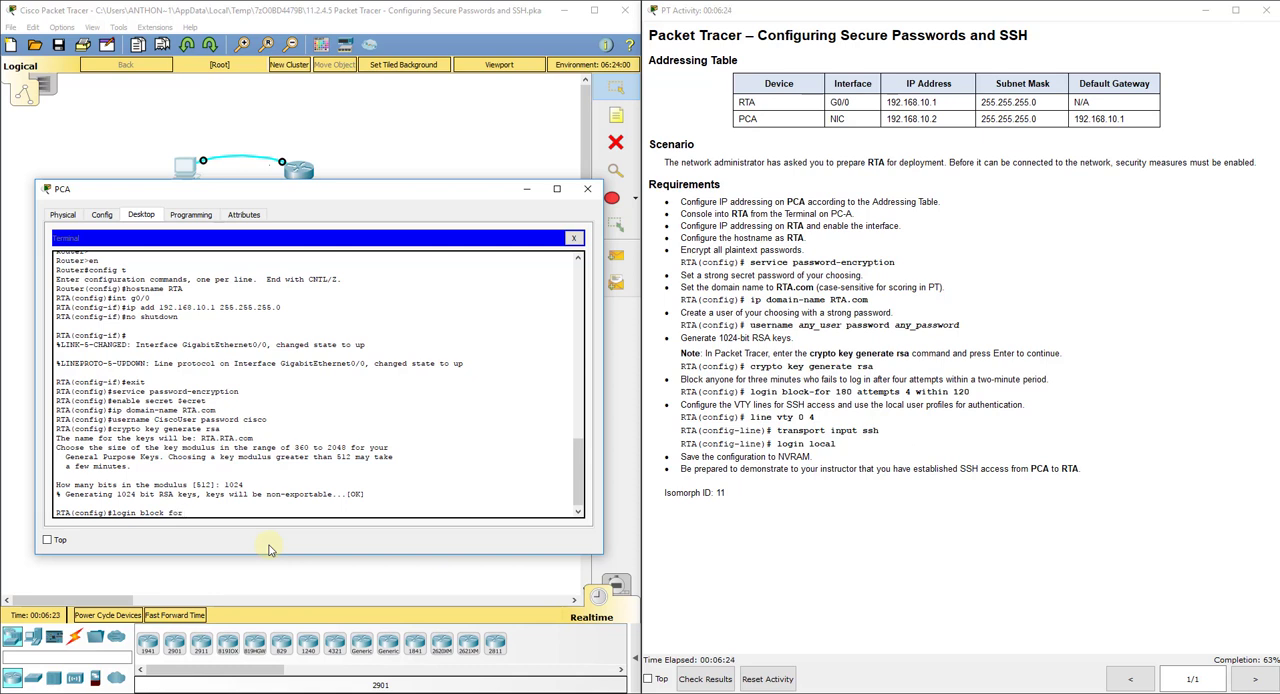
{"action": "type", "text": "180 attempts"}
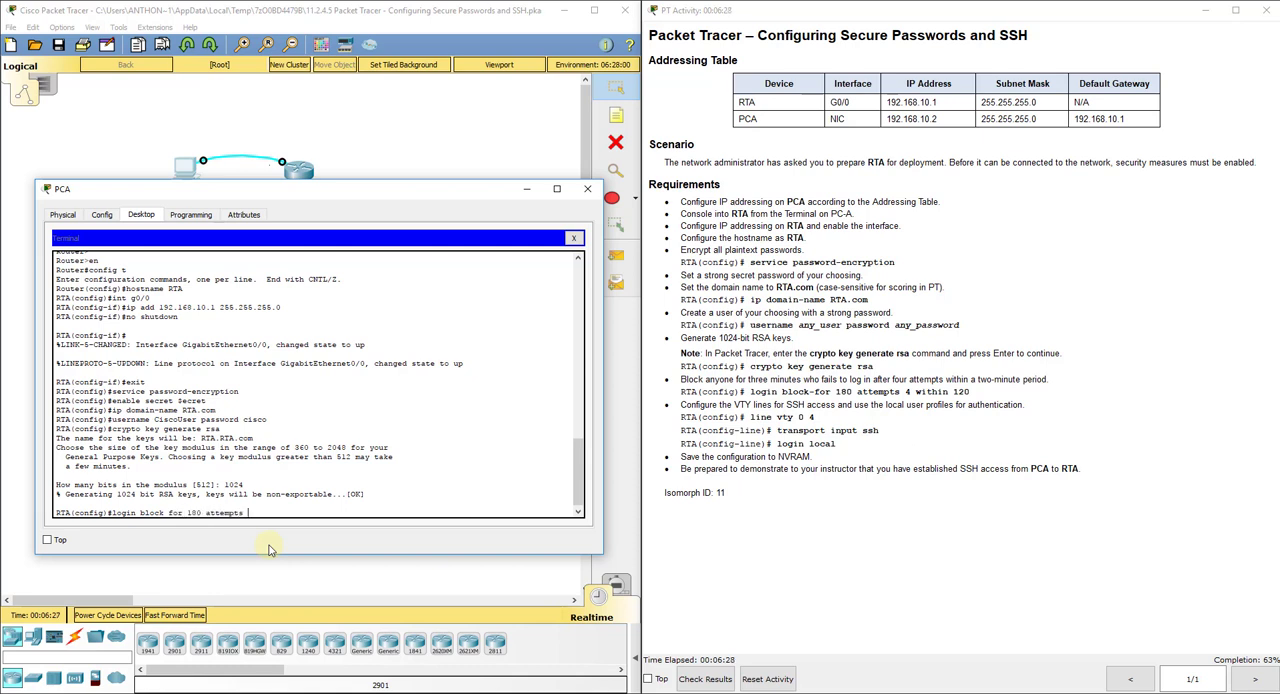
{"action": "type", "text": "4 within 120"}
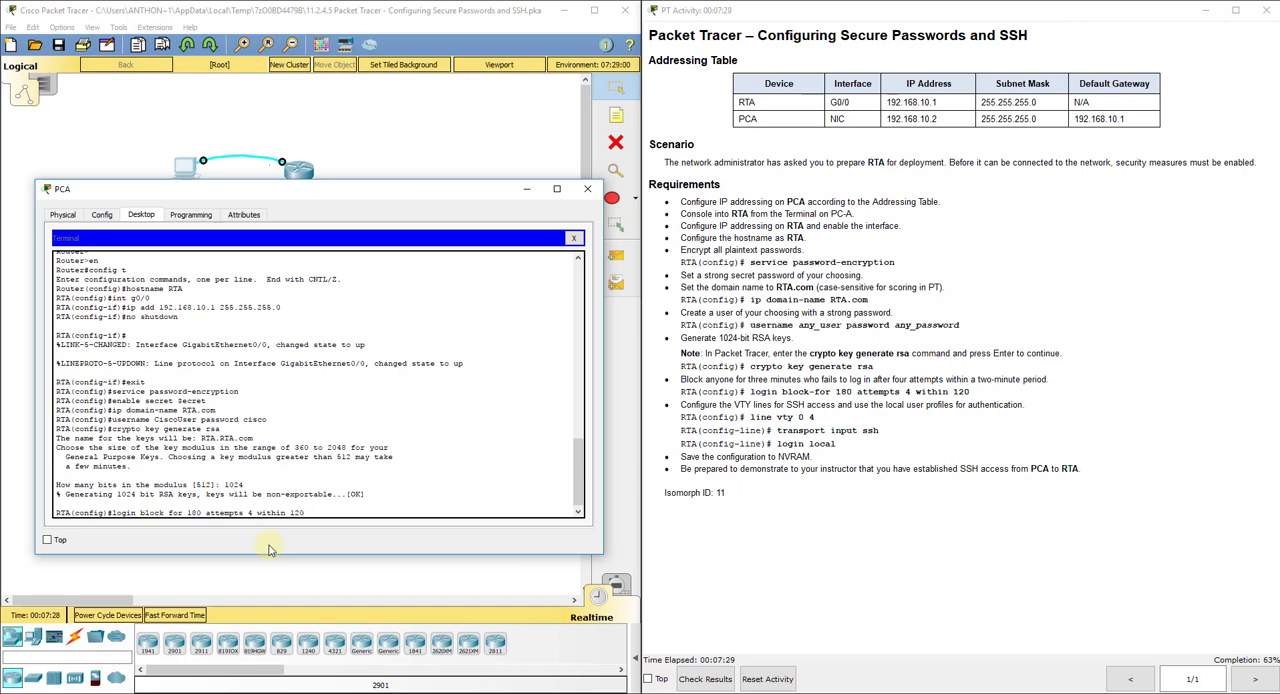
{"action": "mouse_move", "coordinate": [290, 544]}
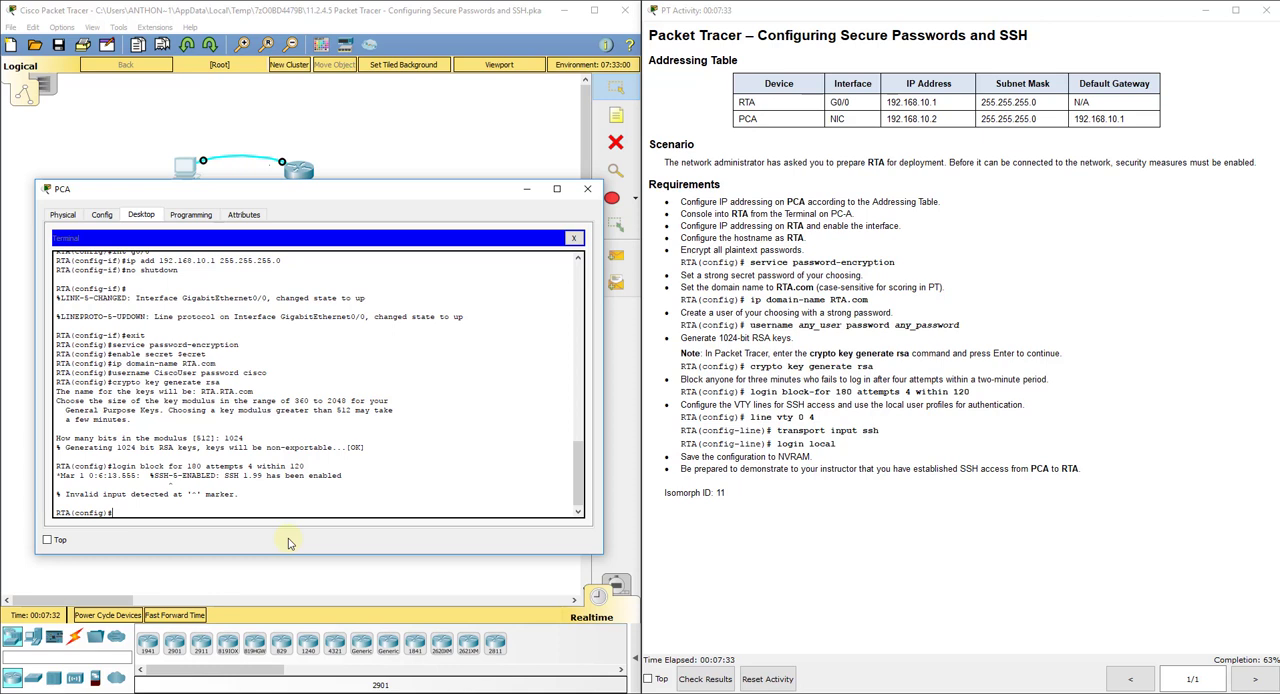
Re-enter login block-for 180 attempts 4 within 120, then configure VTY lines 0 4
{"action": "type", "text": "login block for 180 attempts 4 within 120"}
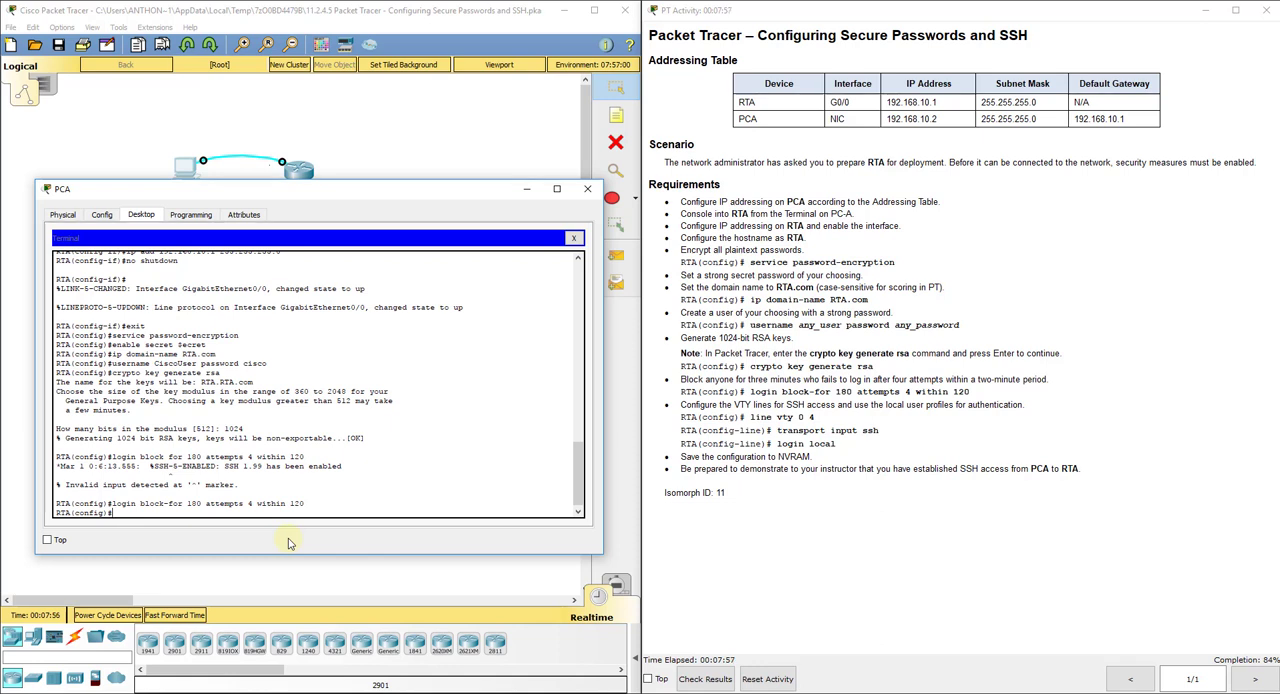
{"action": "type", "text": "line vty 0 4"}
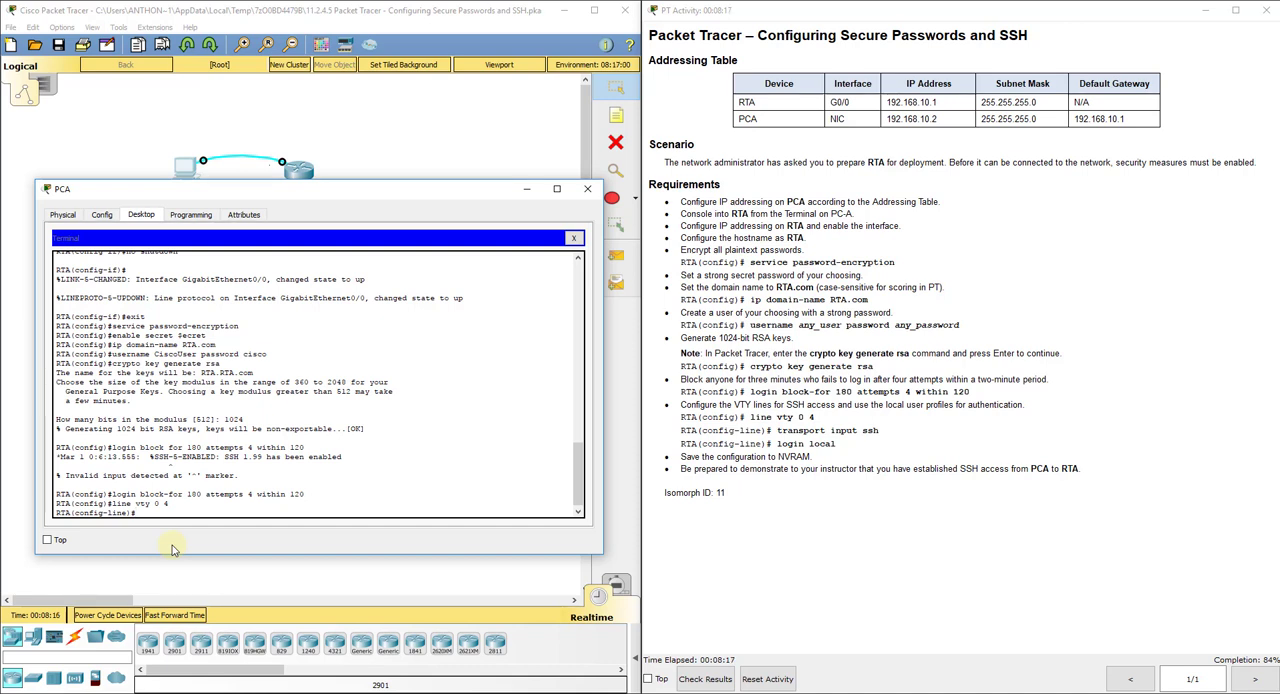
Set VTY lines to transport input ssh and login local, then exit line mode
{"action": "type", "text": "transport input ssh"}
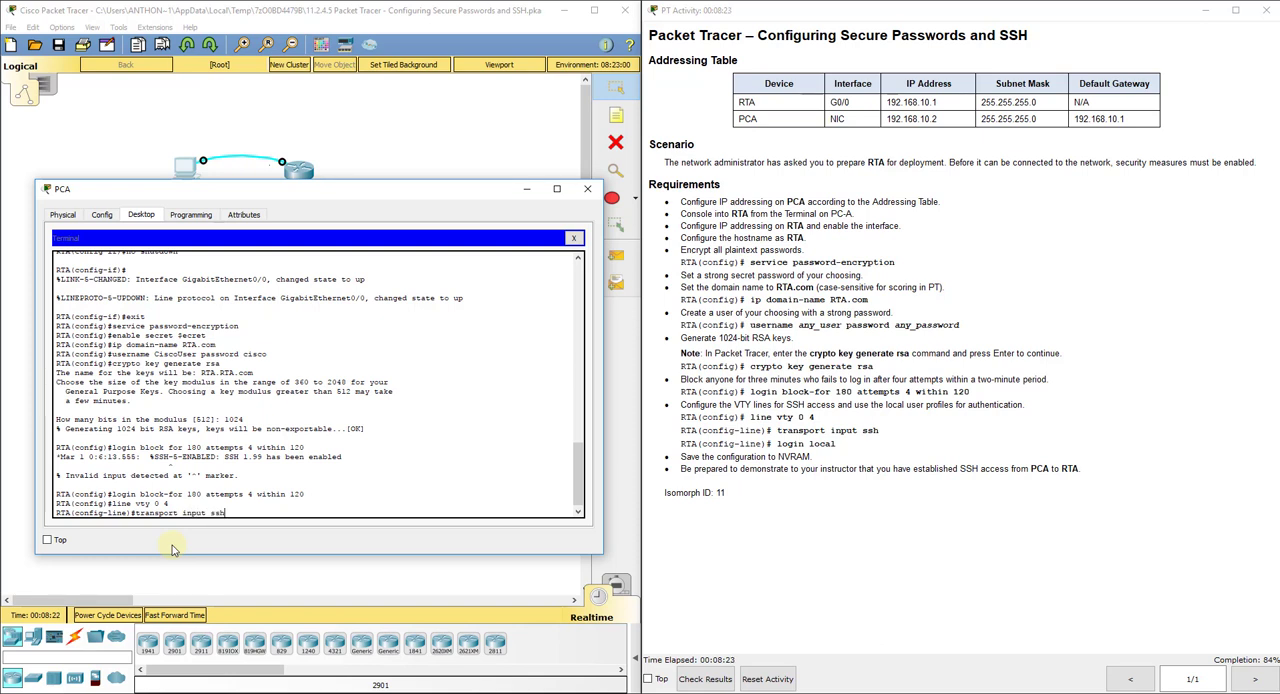
{"action": "type", "text": "login lo"}
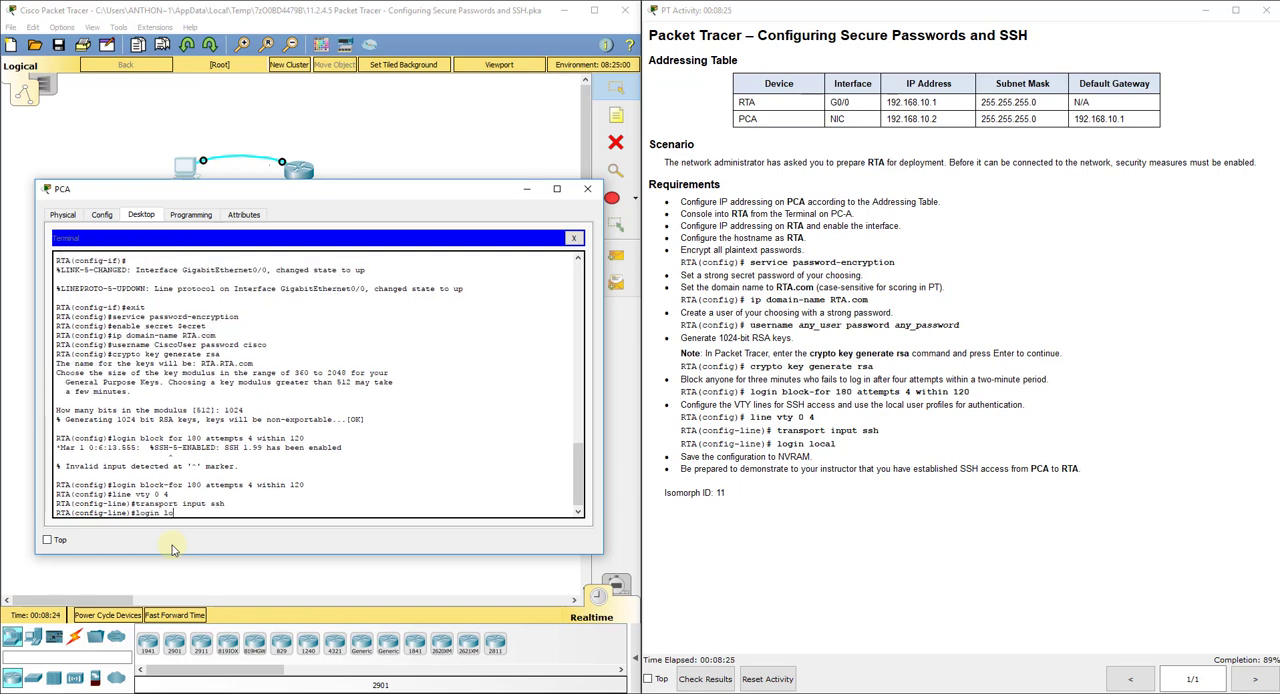
{"action": "key", "text": "Return"}
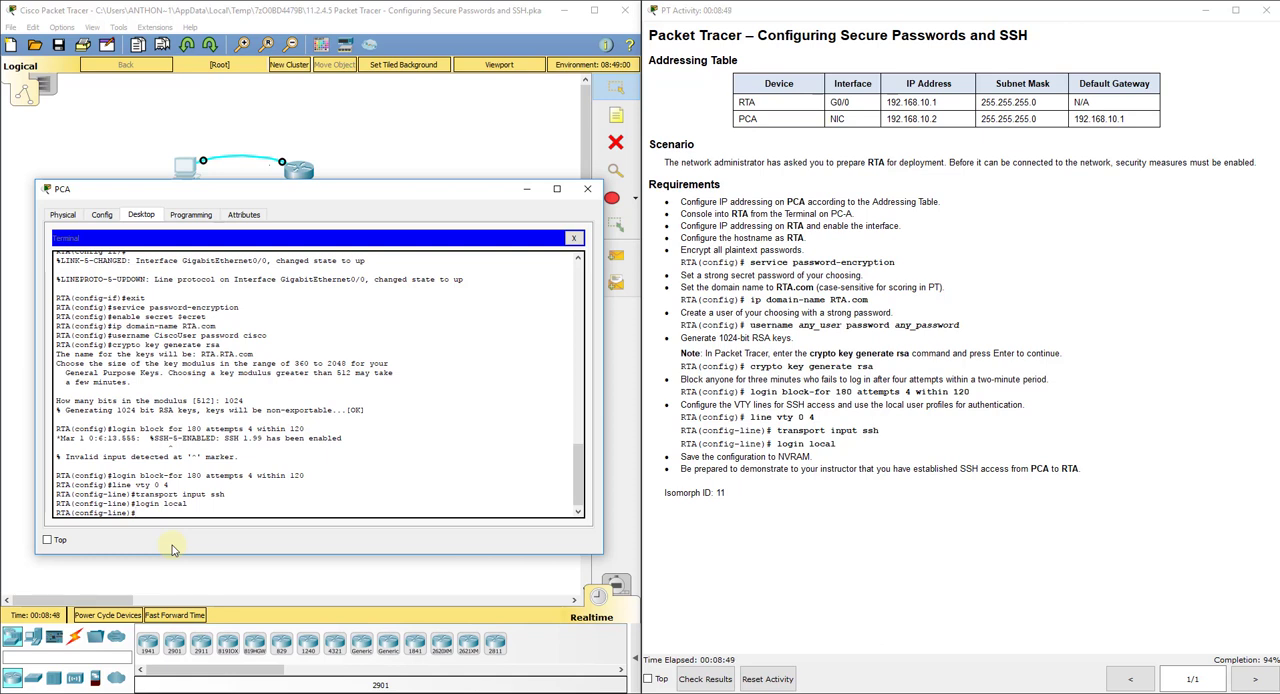
{"action": "type", "text": "exit"}
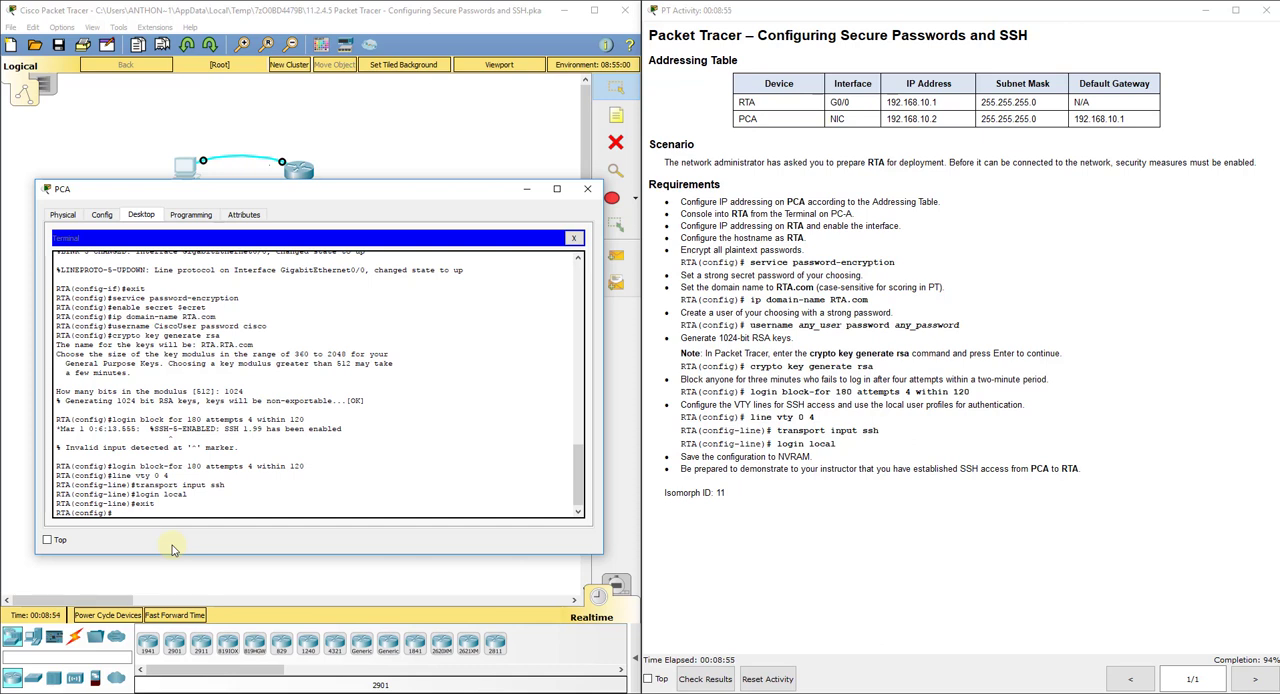
Save the running configuration to startup with do copy run start
{"action": "type", "text": "c"}
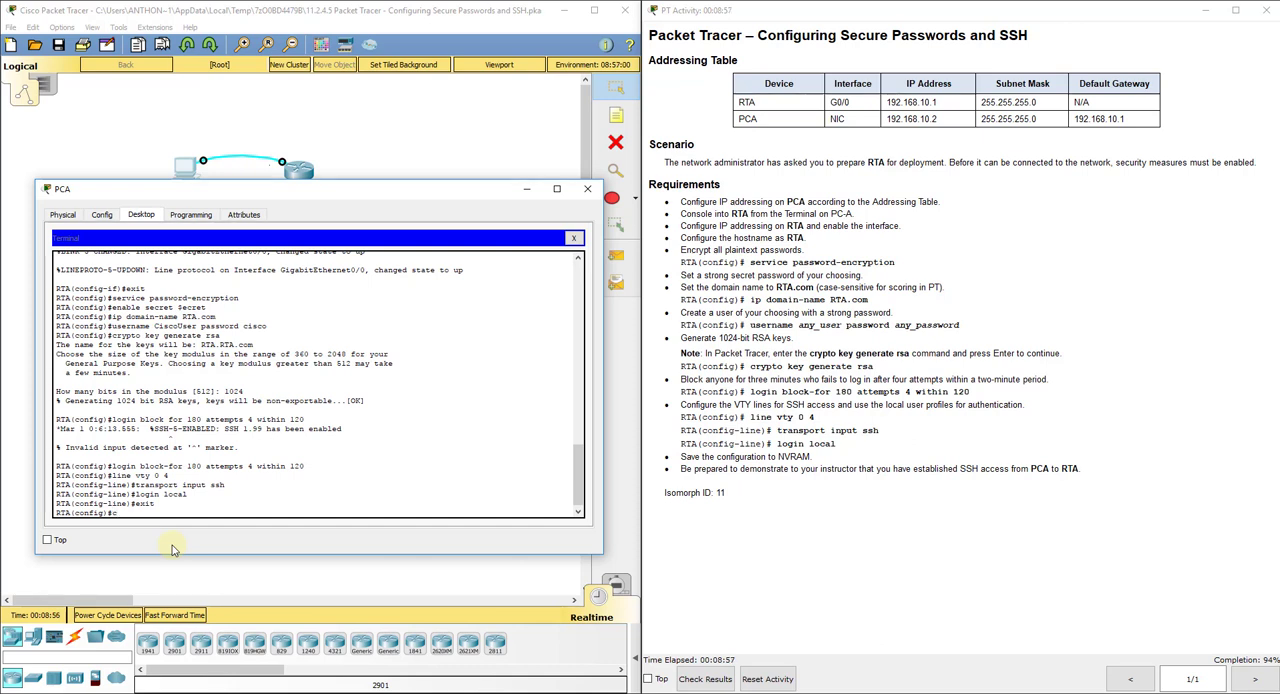
{"action": "type", "text": "do copy"}
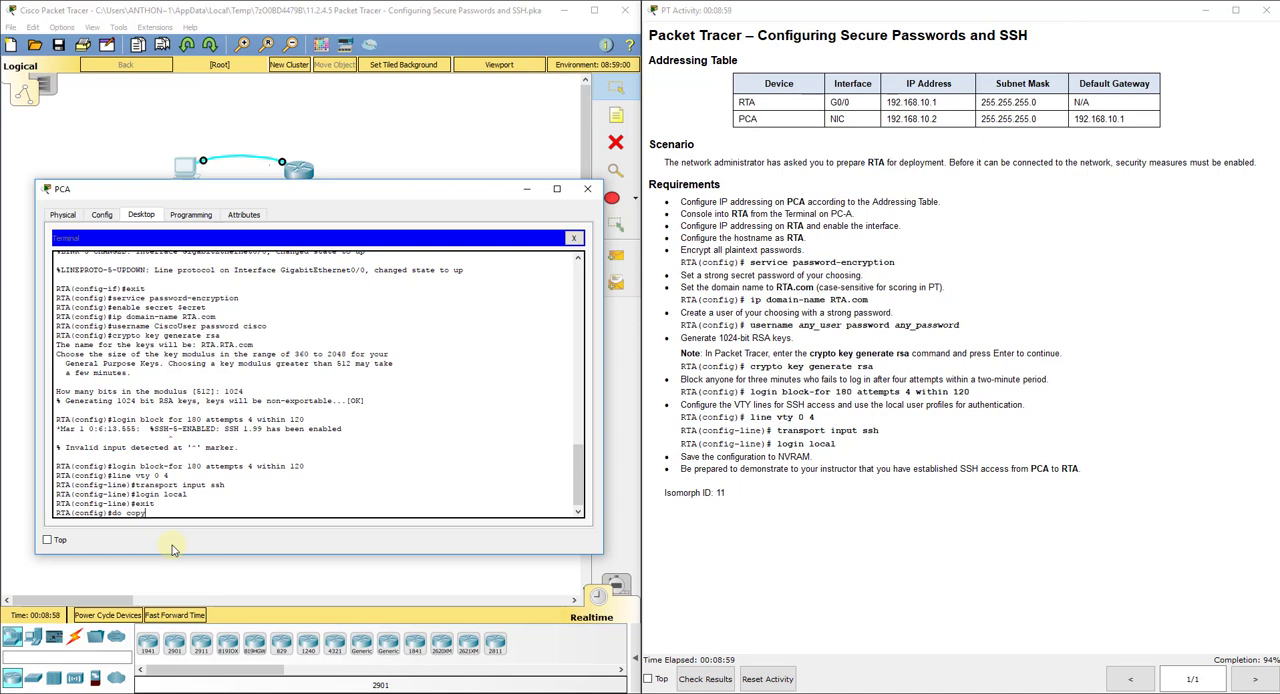
{"action": "type", "text": "run st"}
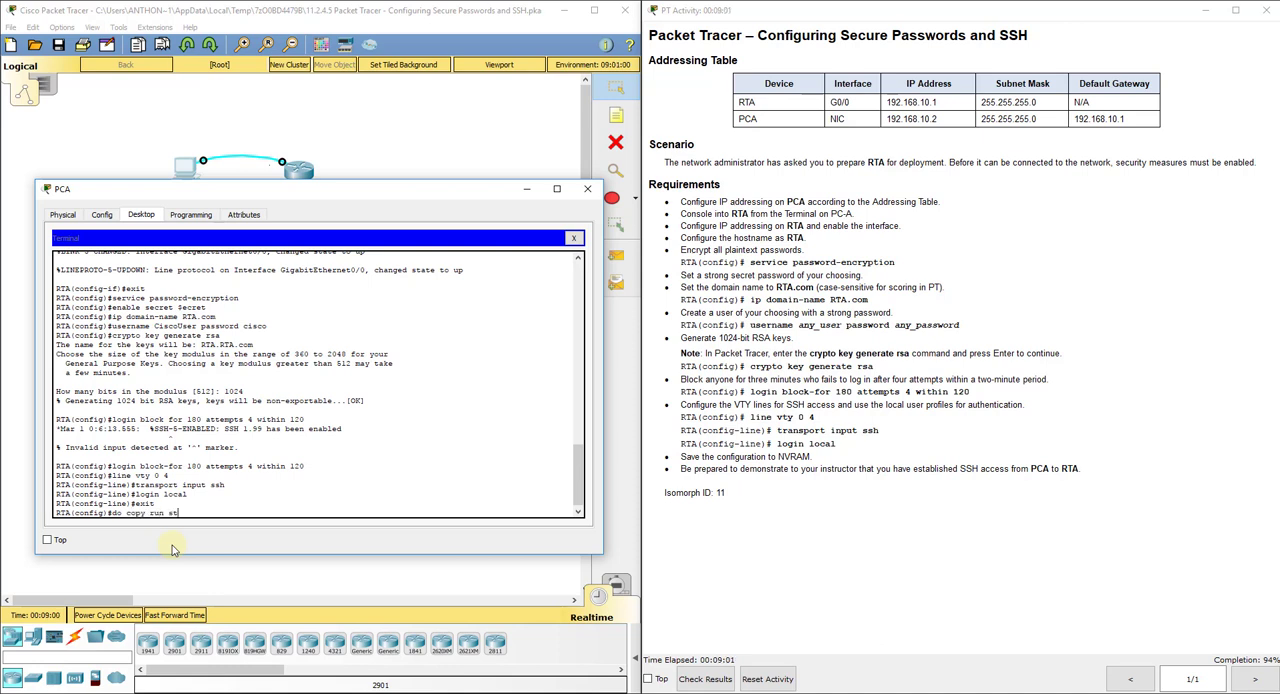
{"action": "key", "text": "Return"}
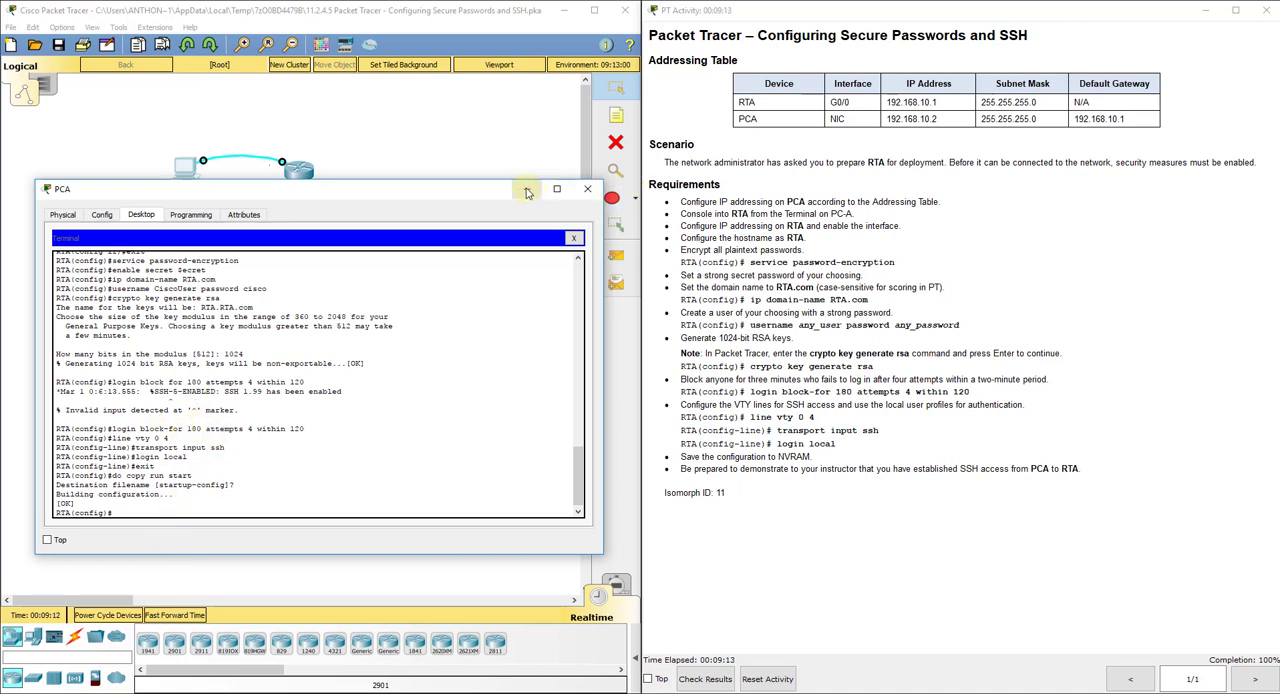
Close the Terminal and open PCA's Command Prompt
{"action": "left_click", "coordinate": [588, 188]}
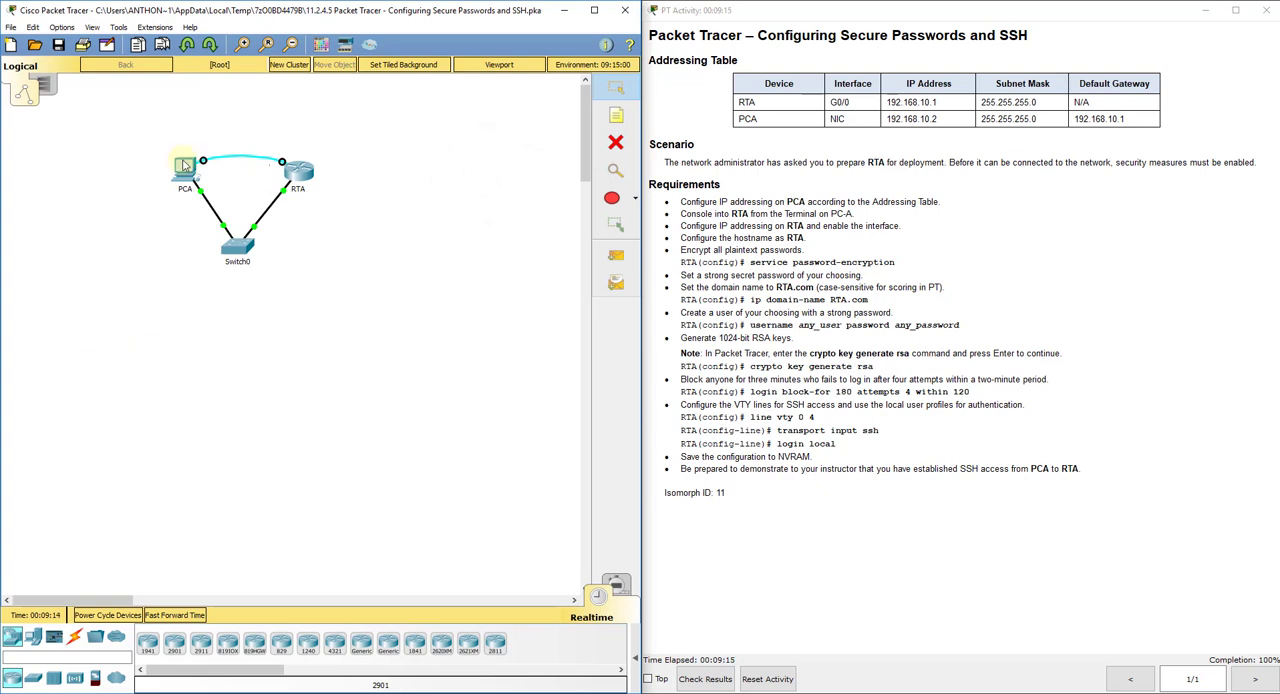
{"action": "mouse_move", "coordinate": [298, 170]}
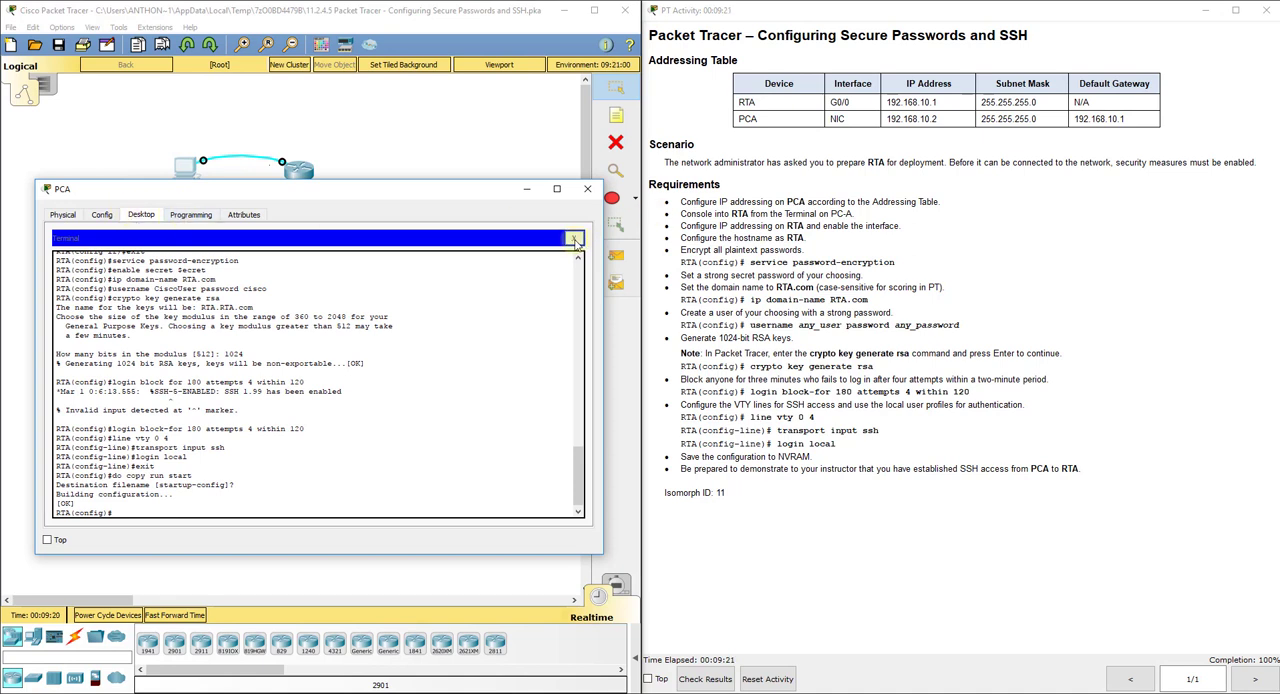
{"action": "left_click", "coordinate": [576, 238]}
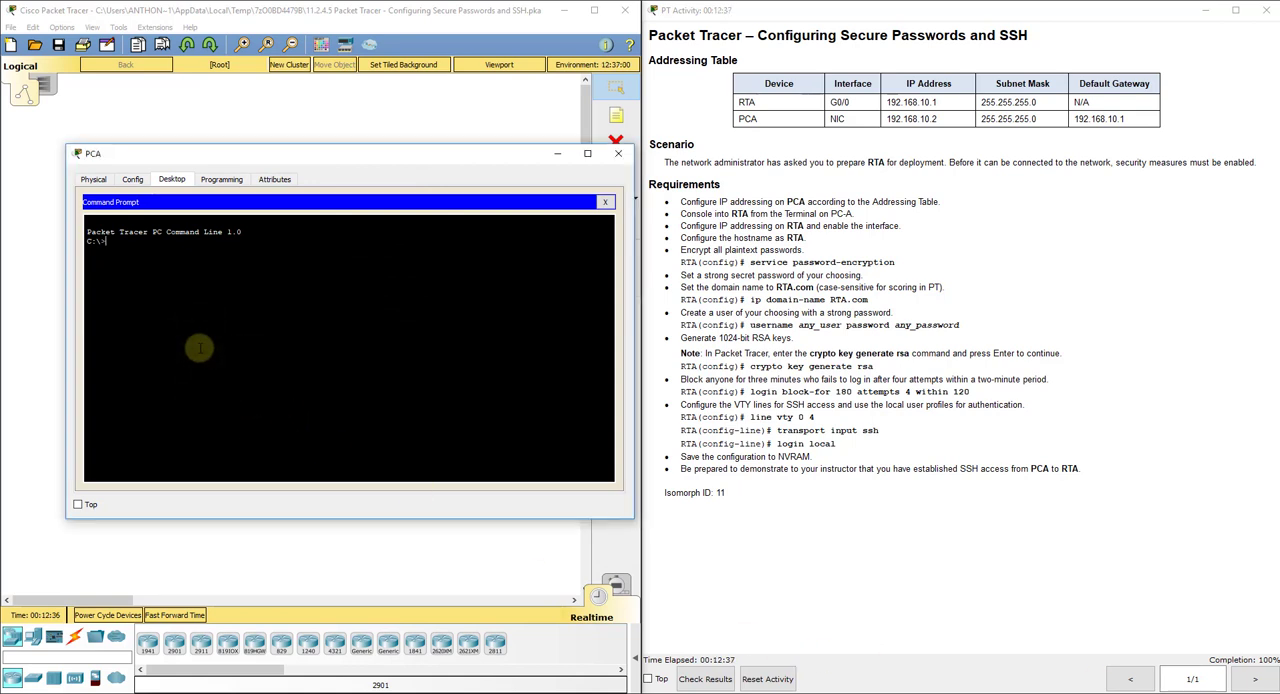
Log into RTA via ssh -l CiscoUser 192.168.10.1 from PCA
{"action": "type", "text": "ssh -l"}
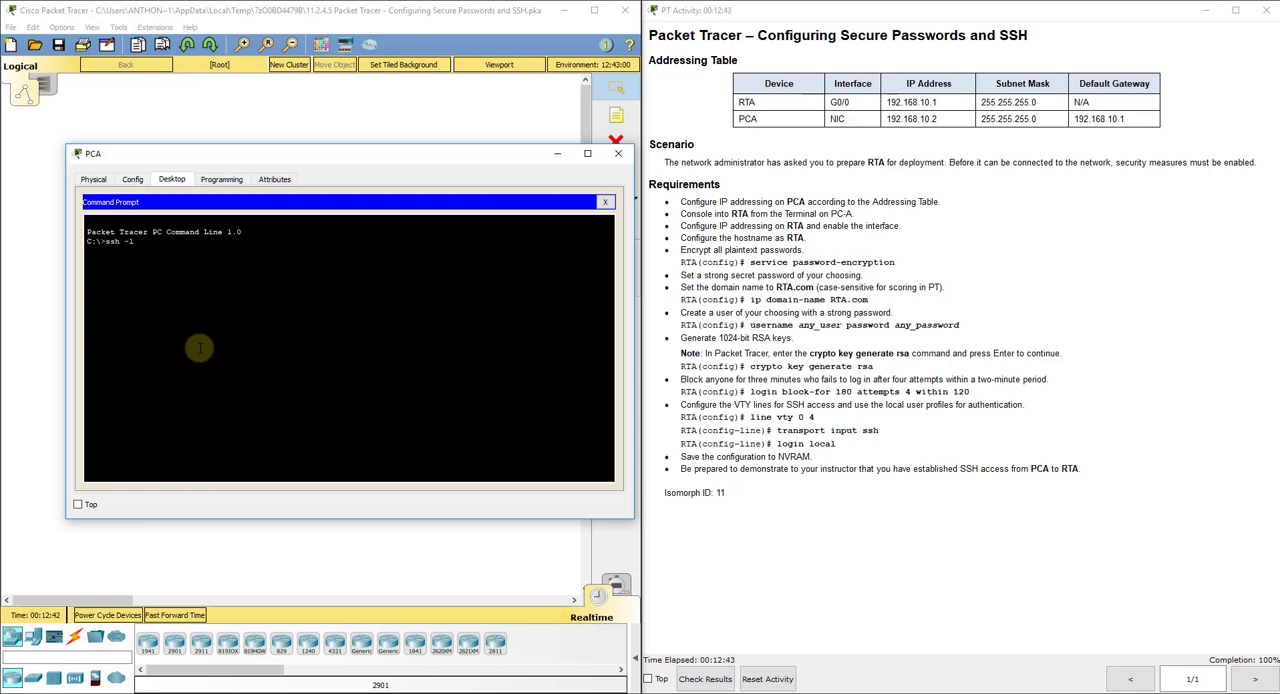
{"action": "type", "text": "Cisc"}
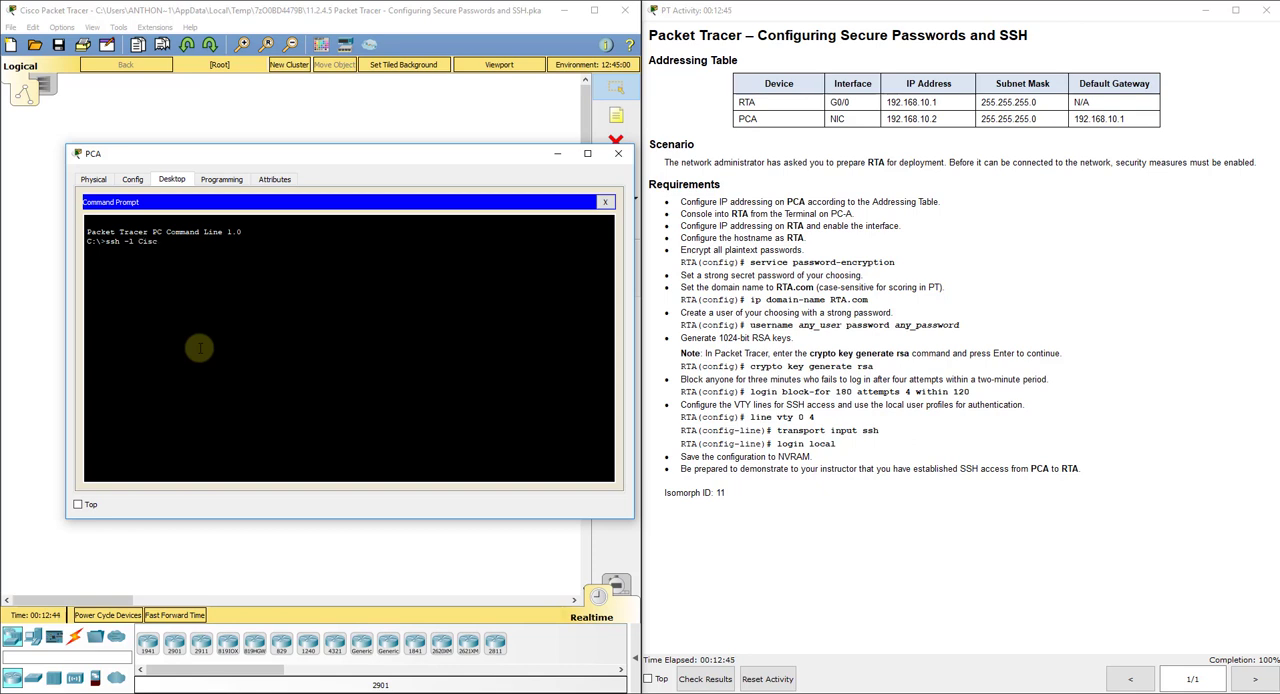
{"action": "type", "text": "User"}
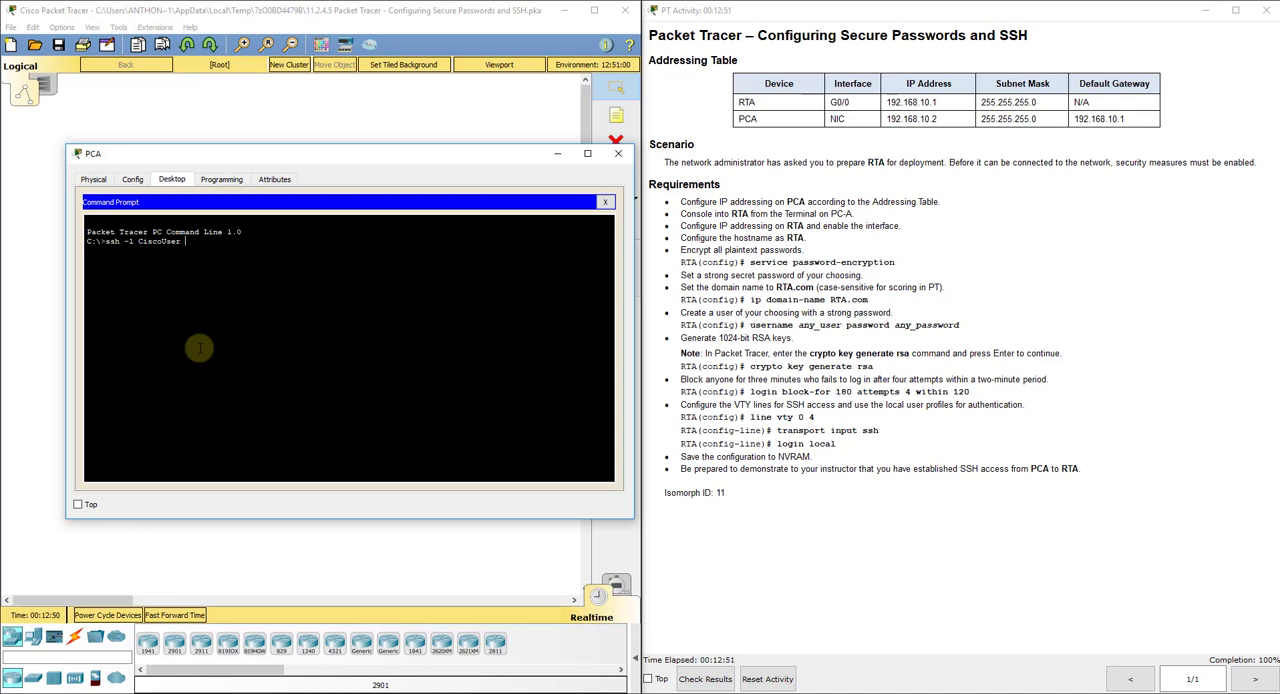
{"action": "type", "text": "192.168"}
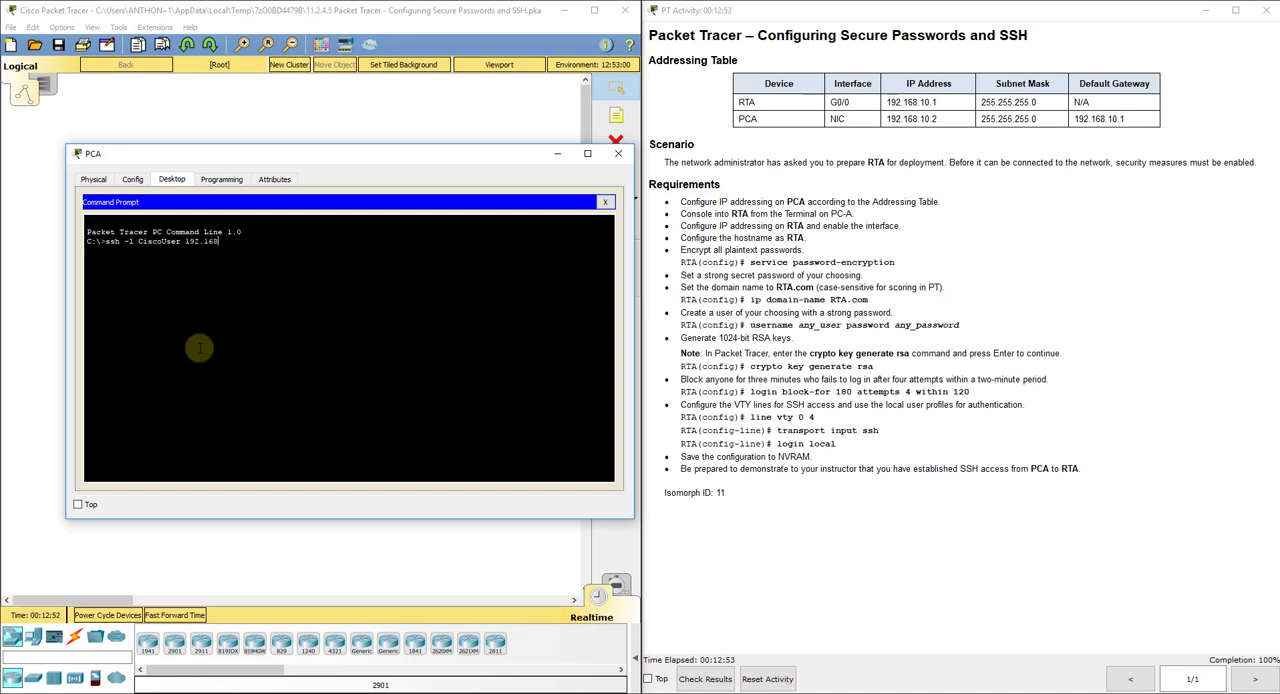
{"action": "key", "text": "Return"}
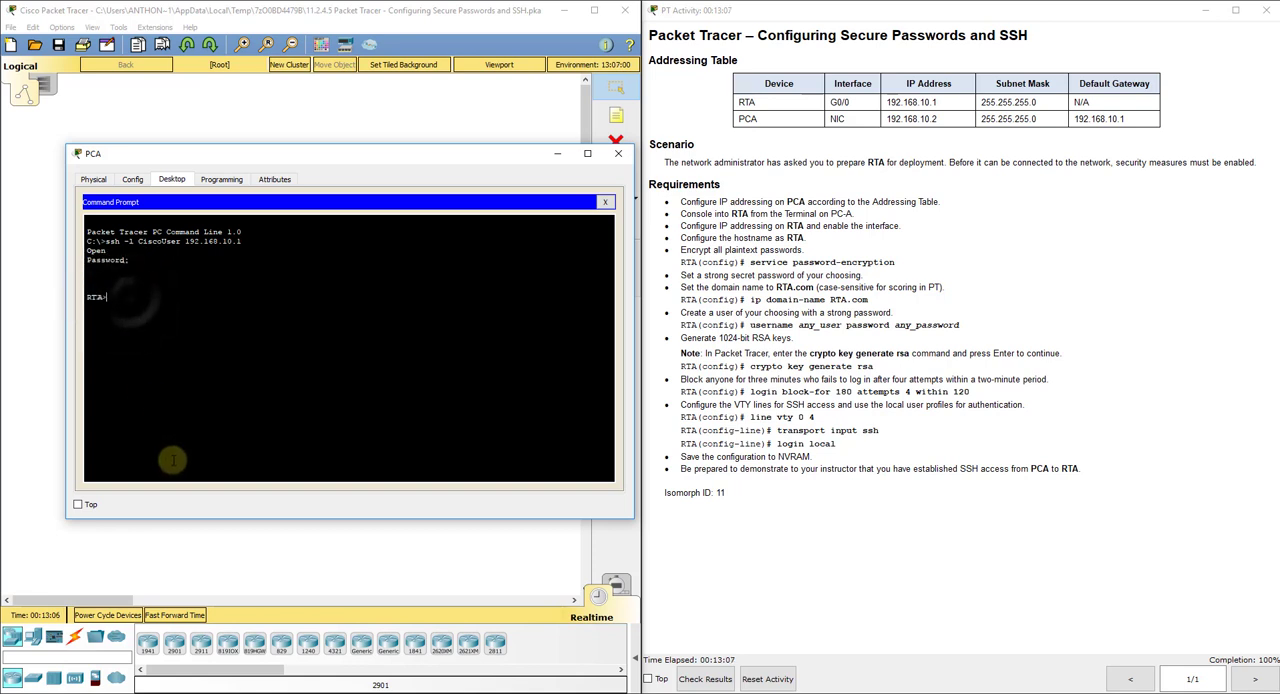
Enter privileged mode on RTA, display its running configuration, then exit the SSH session to PCA
{"action": "type", "text": "en"}
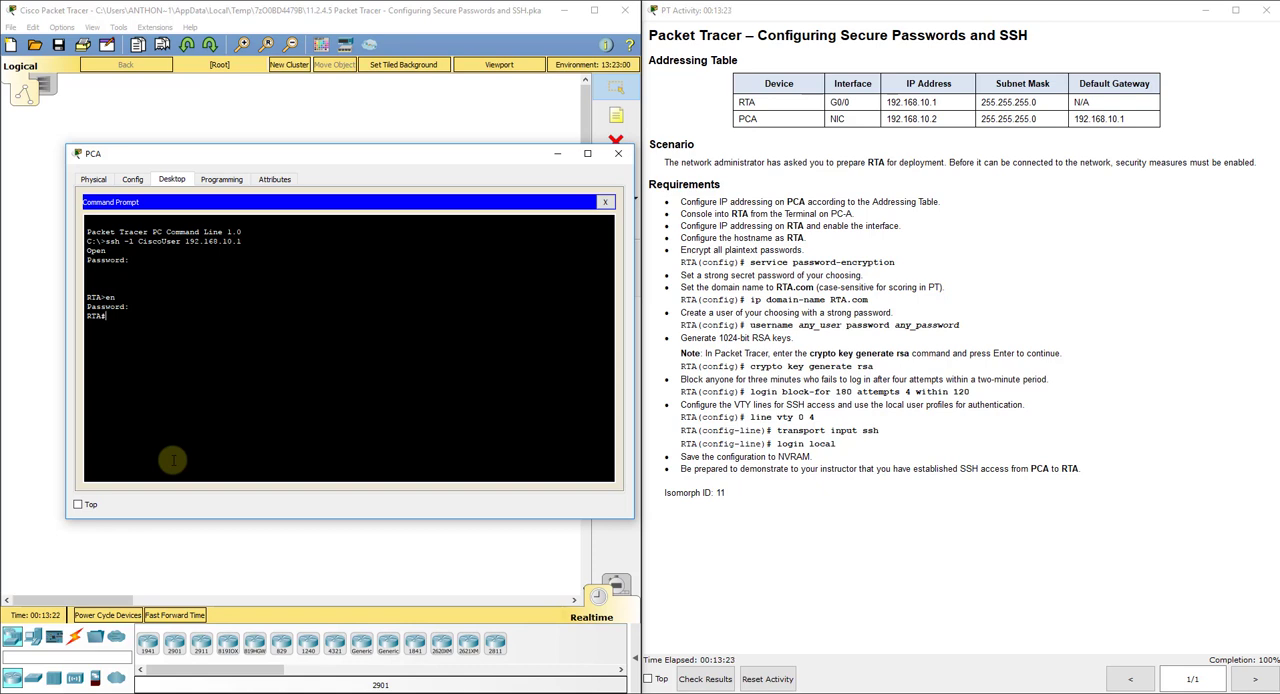
{"action": "type", "text": "show s"}
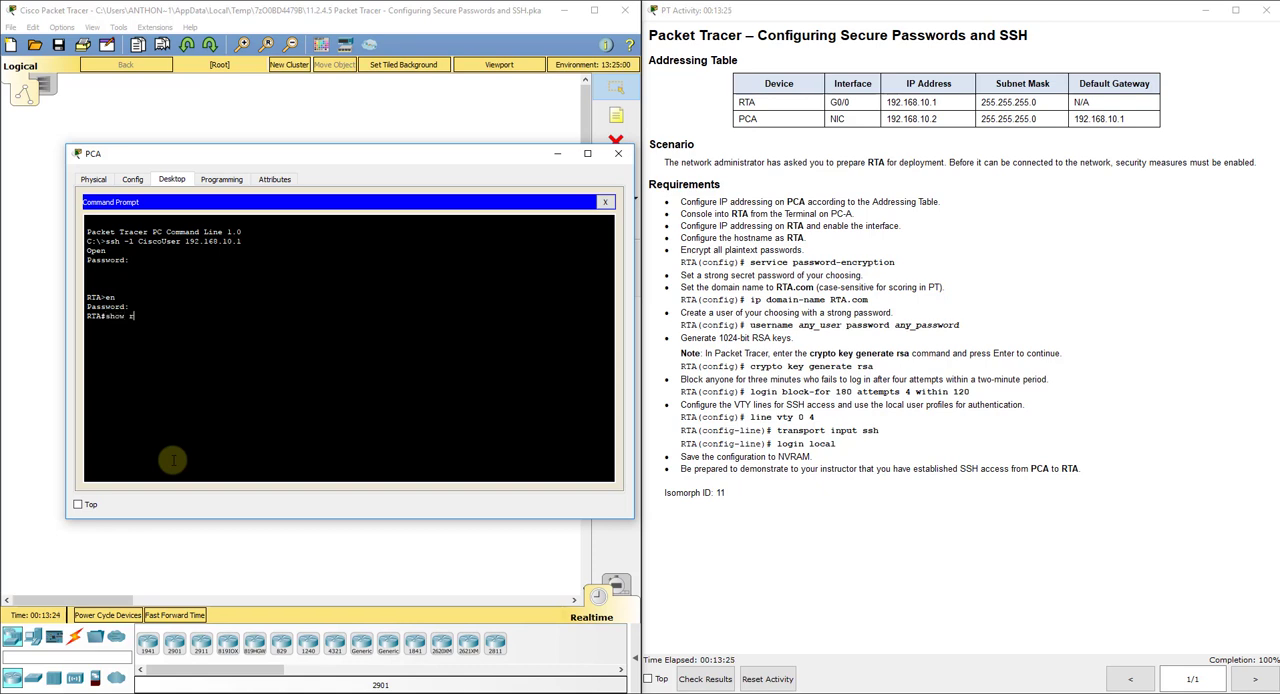
{"action": "key", "text": "Return"}
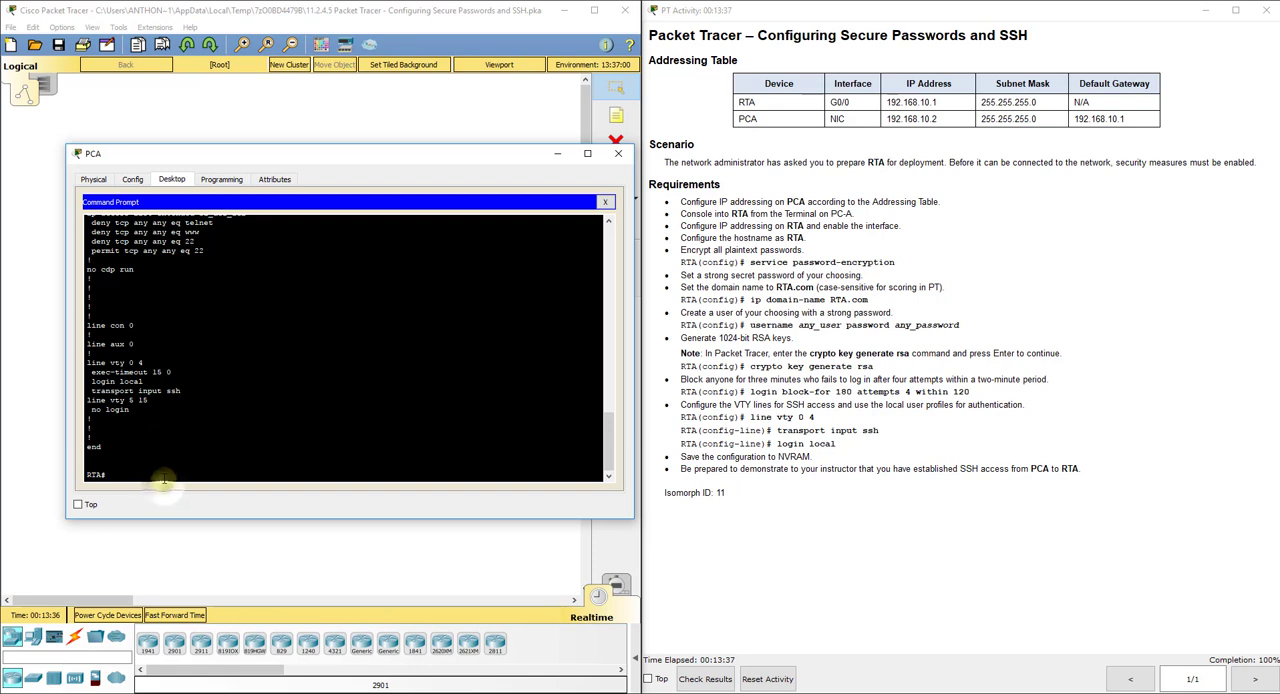
{"action": "type", "text": "exit"}
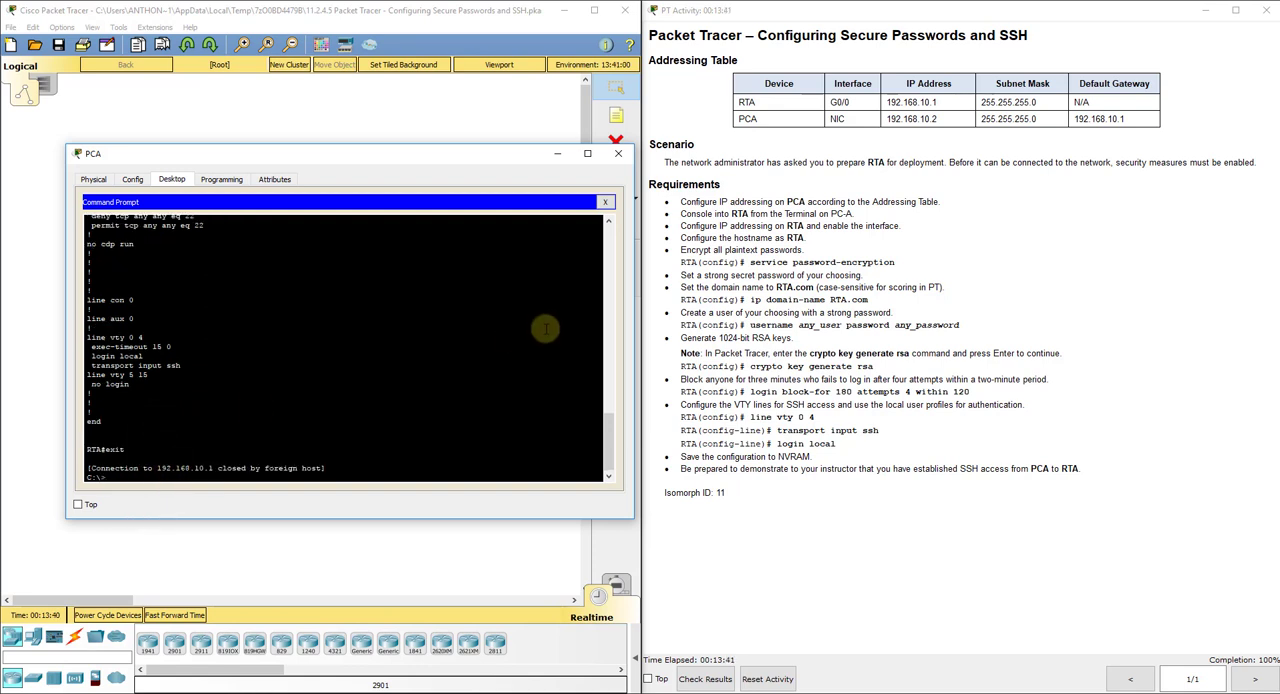
{"action": "mouse_move", "coordinate": [438, 496]}
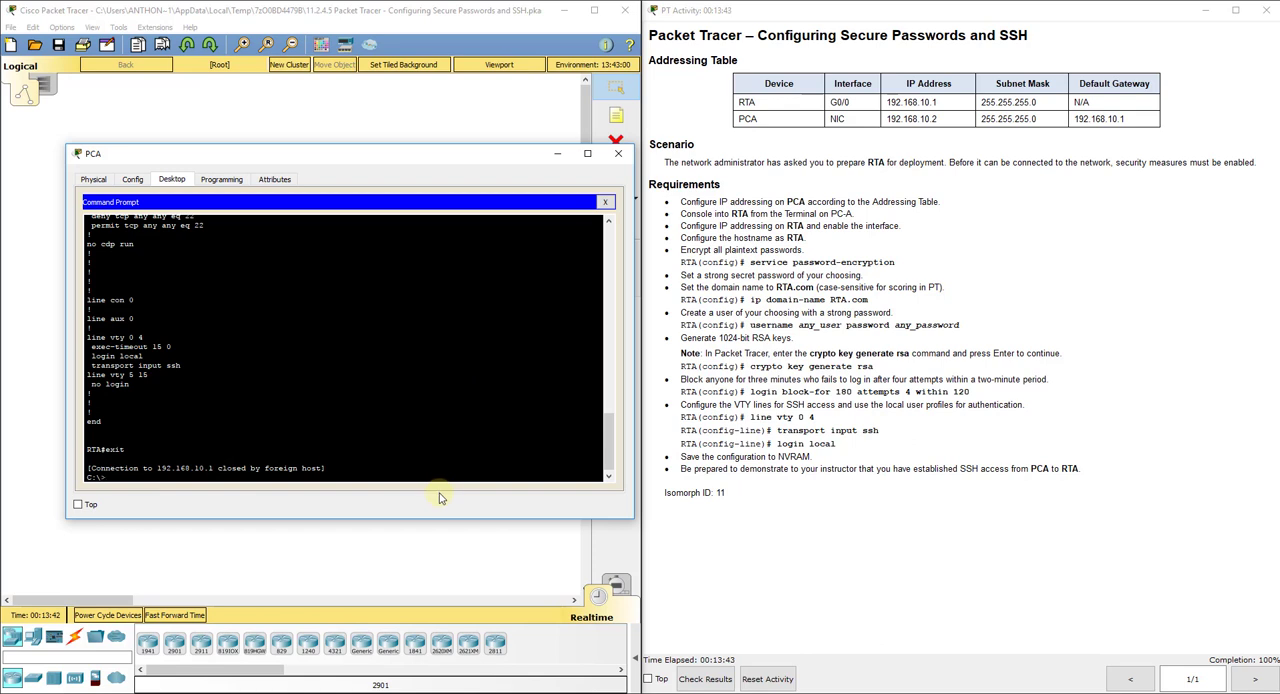
Attempt 'telnet 192.168.10.1' from PCA and confirm RTA closes the connection
{"action": "type", "text": "telnet 10."}
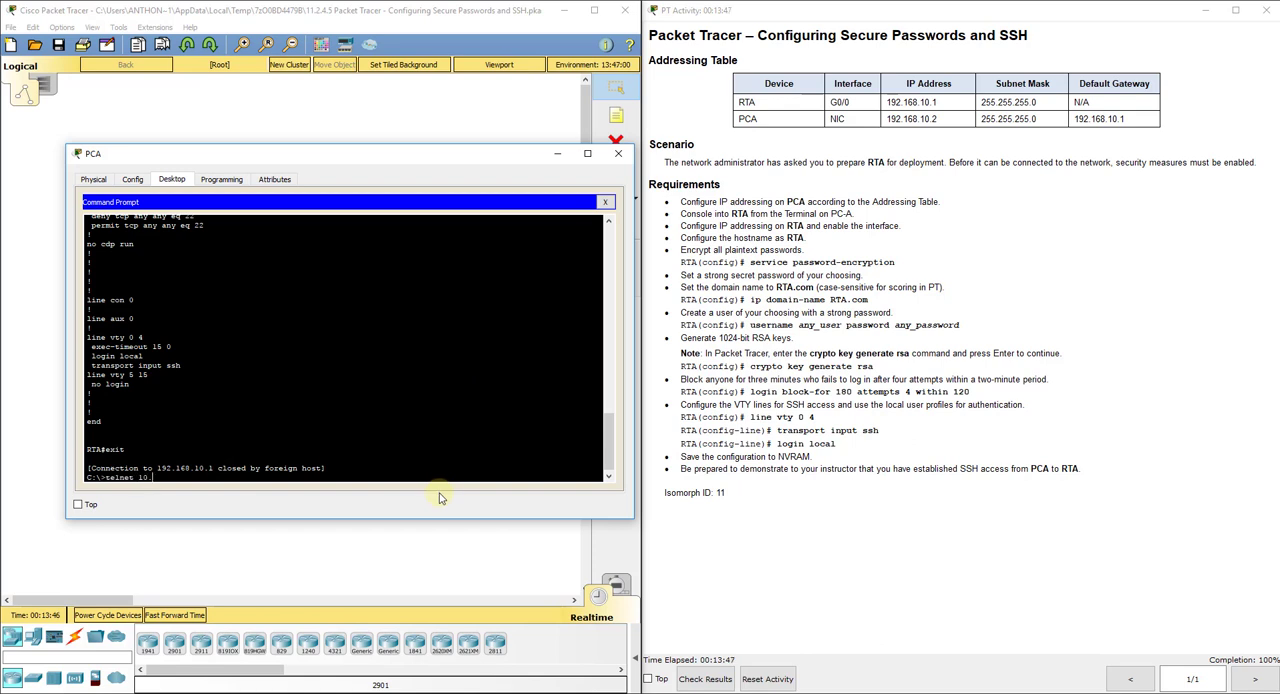
{"action": "type", "text": "1"}
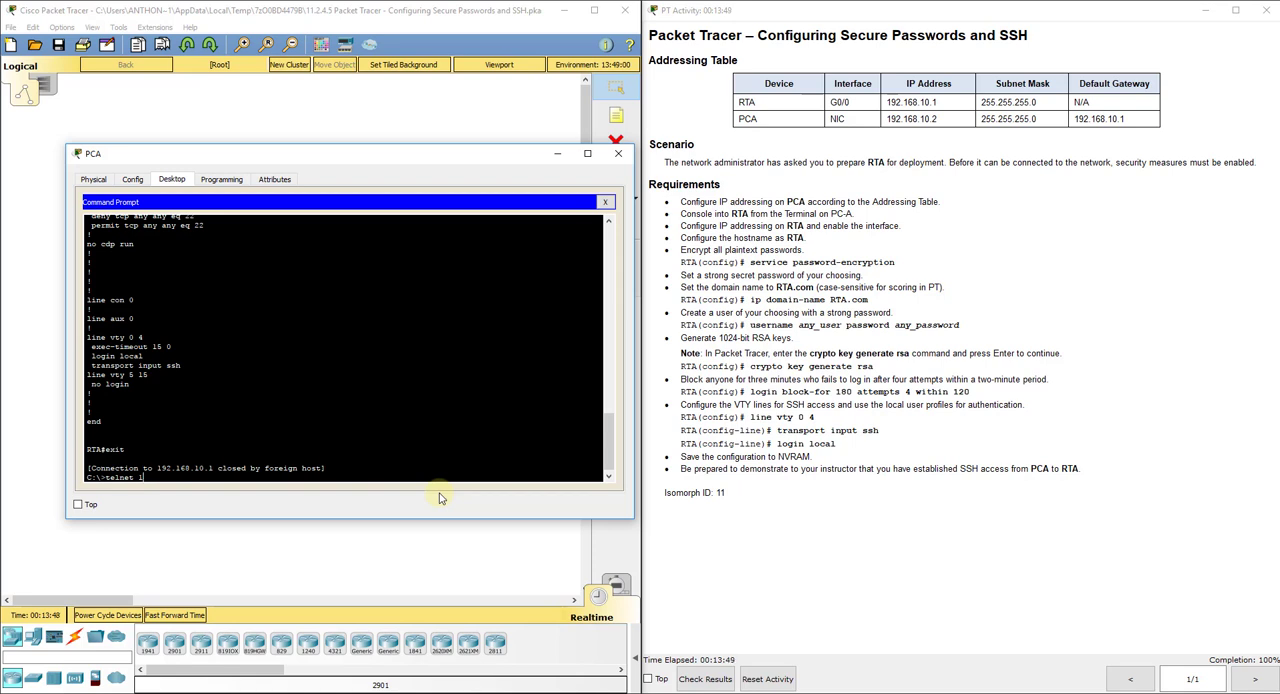
{"action": "type", "text": "92.168.10"}
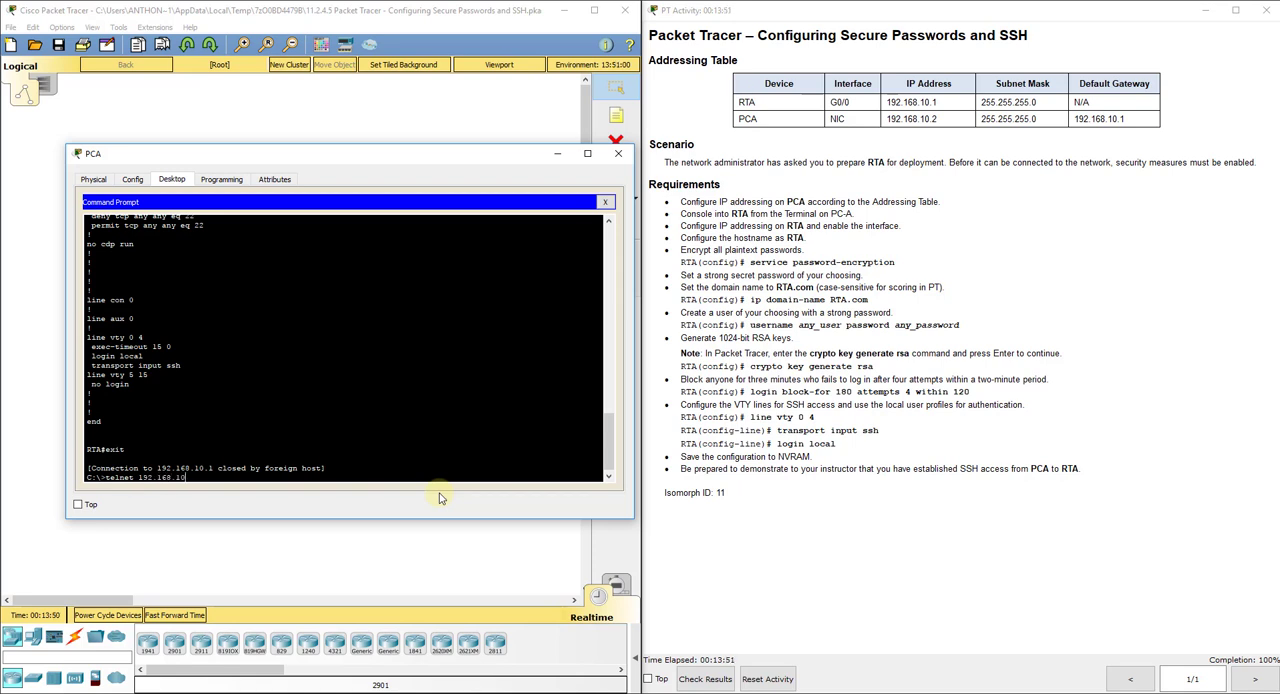
{"action": "key", "text": "Return"}
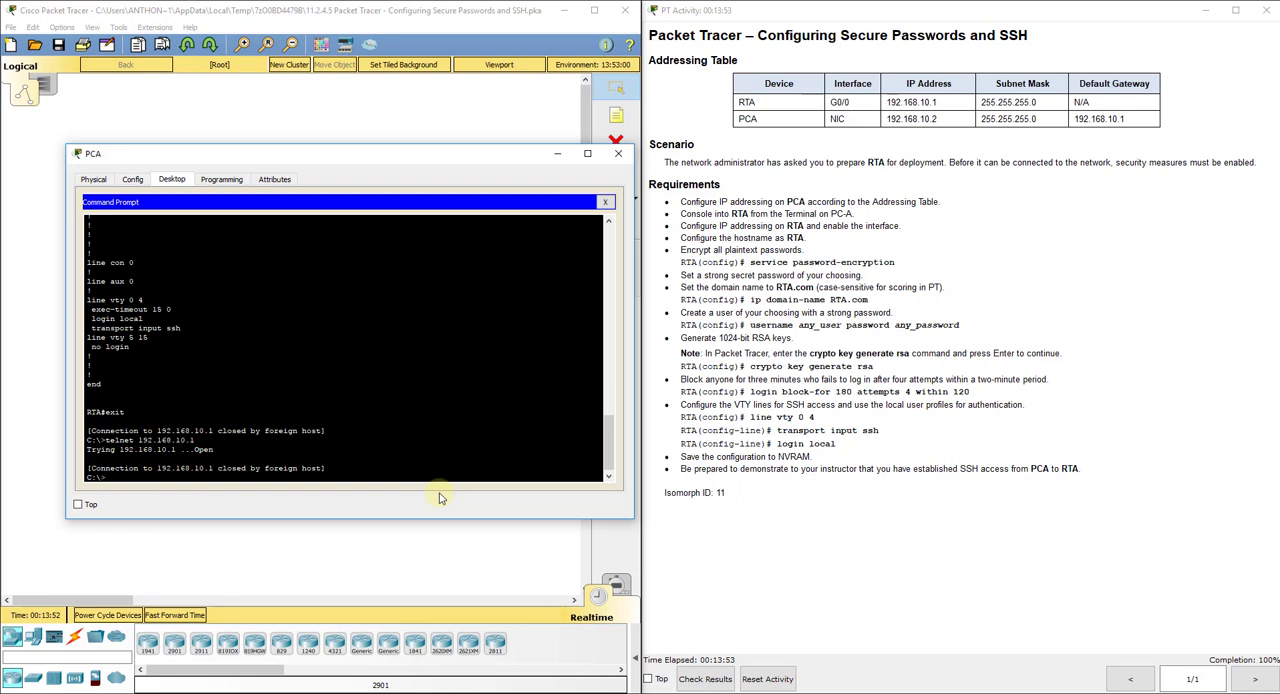